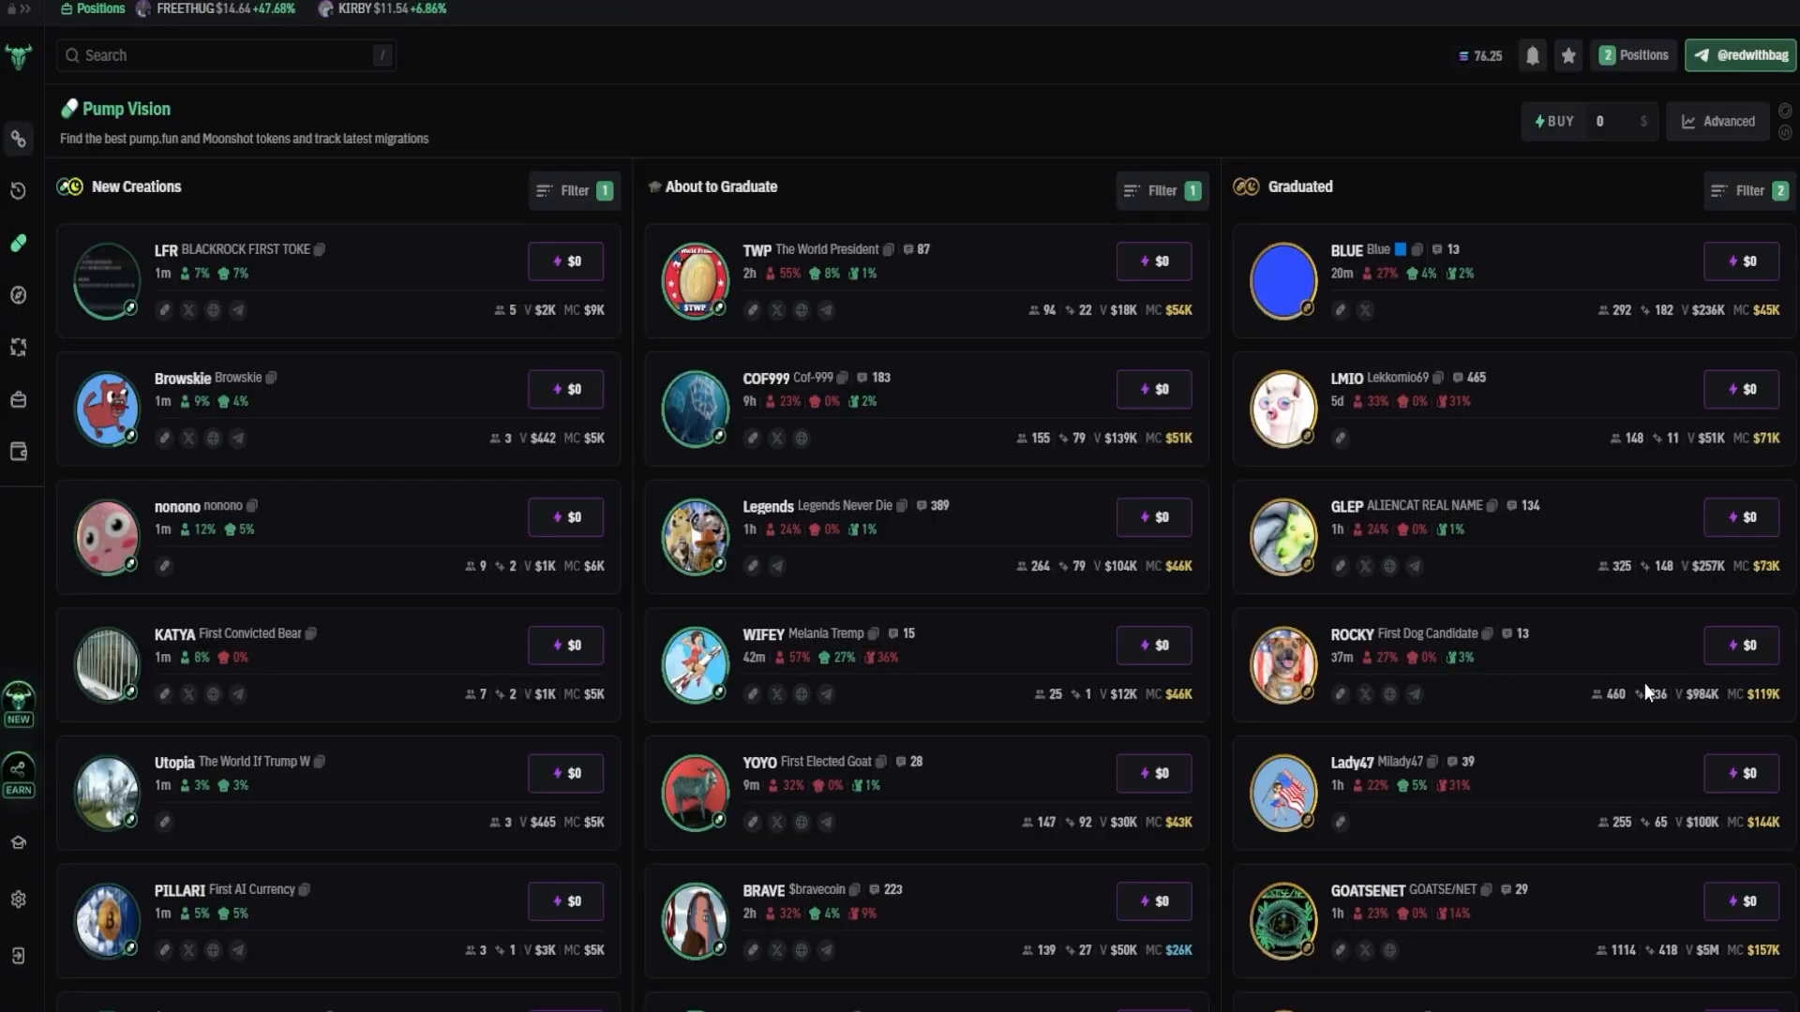
Step: Go to the flow token's trading page from Pump Vision
click(1352, 633)
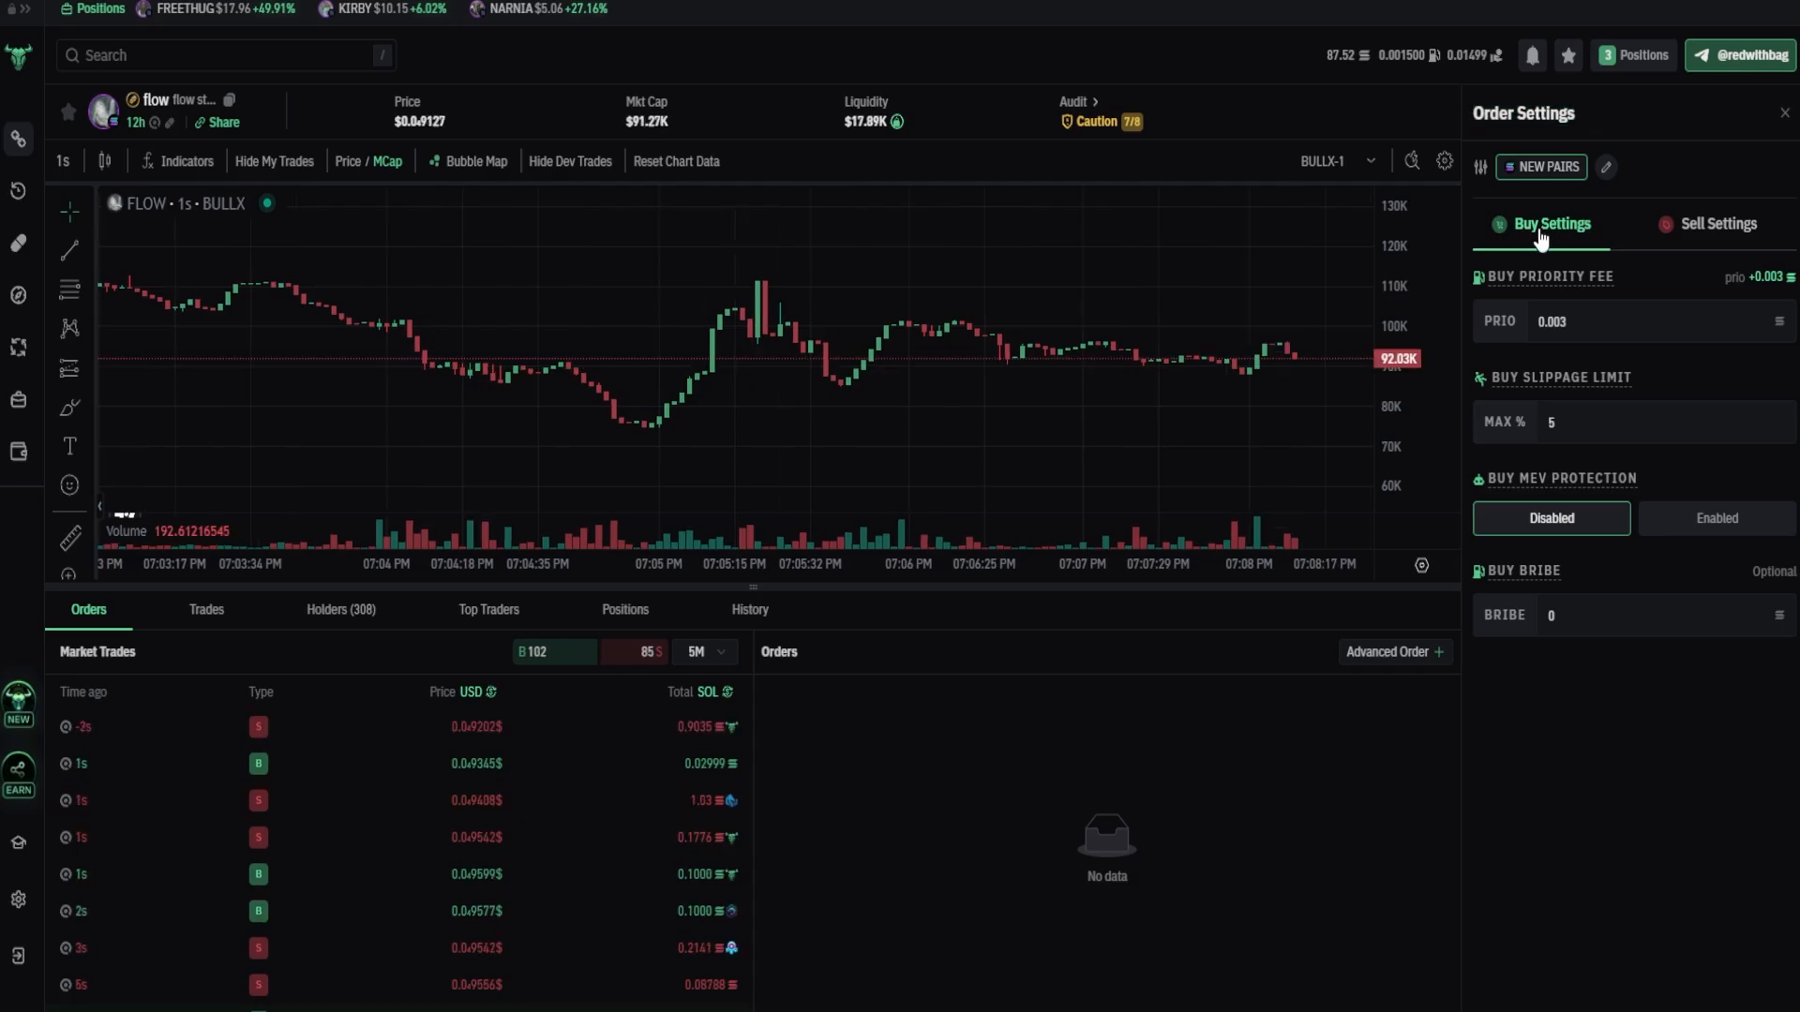
Step: Change the buy priority fee to 0.0015 in Buy Settings
click(1715, 223)
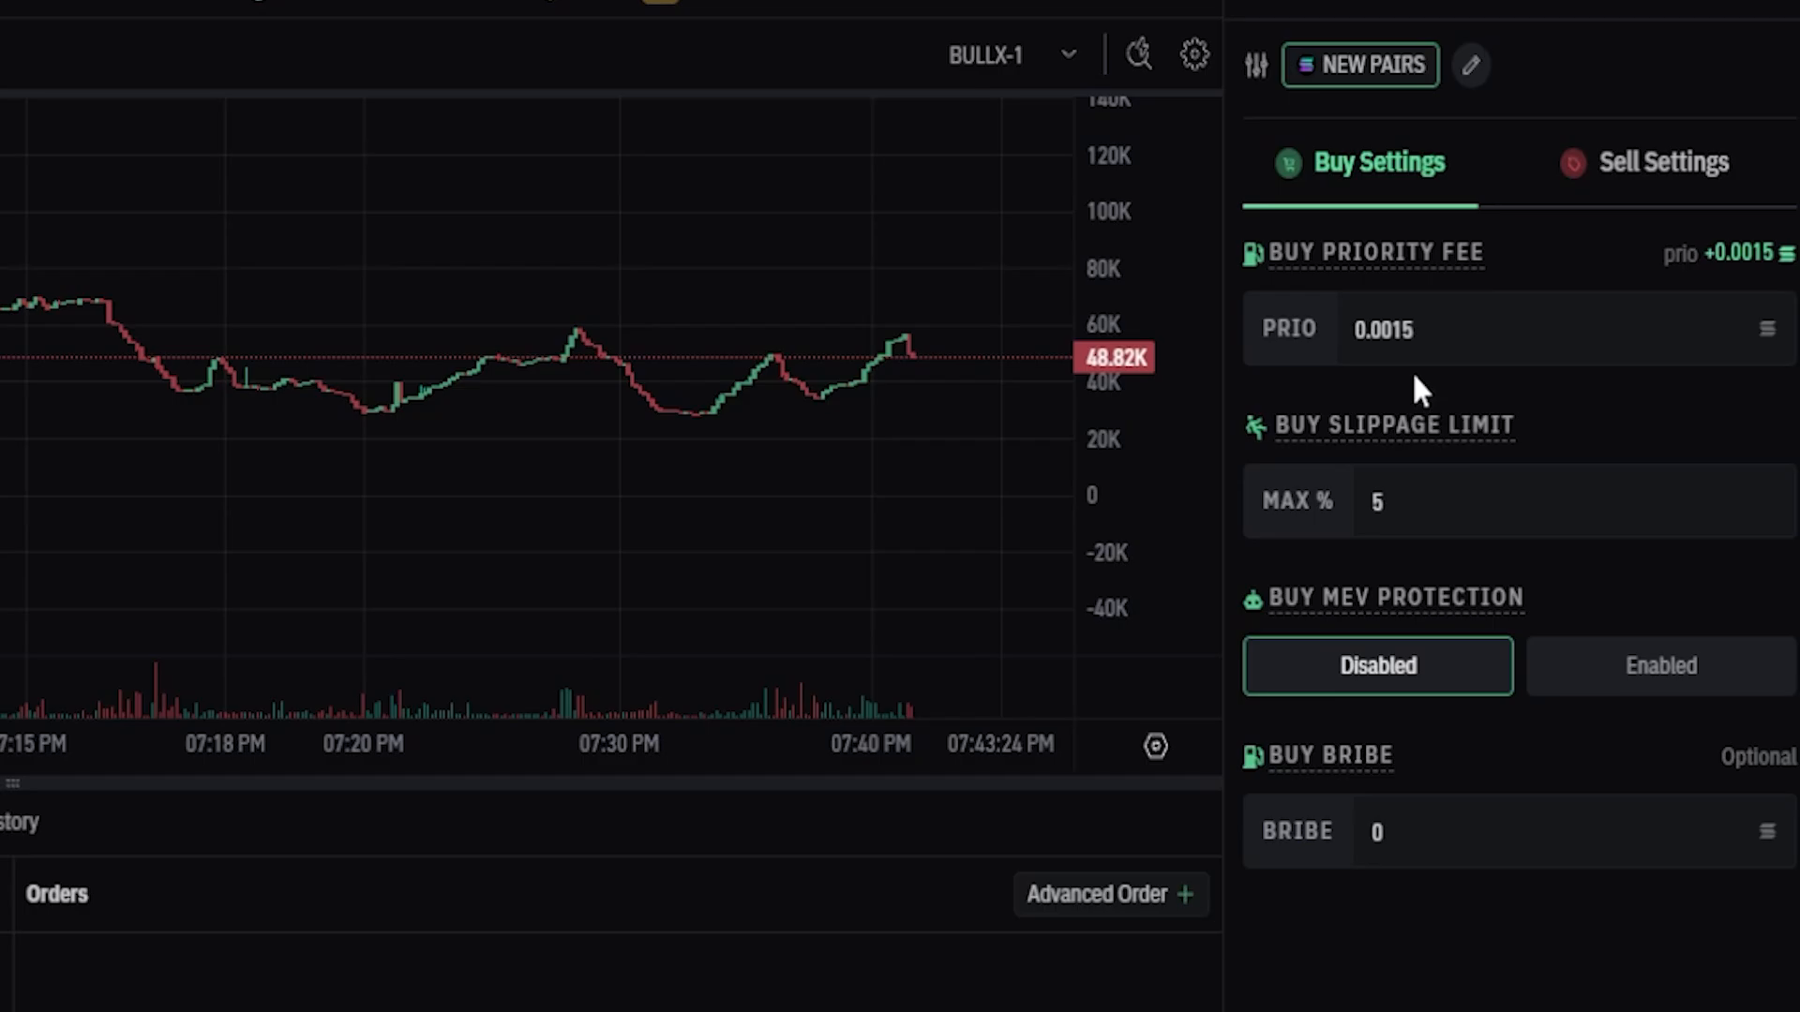
Step: Review the Sell Settings, then close Order Settings to return to the FLOW trading panel
text(0.01)
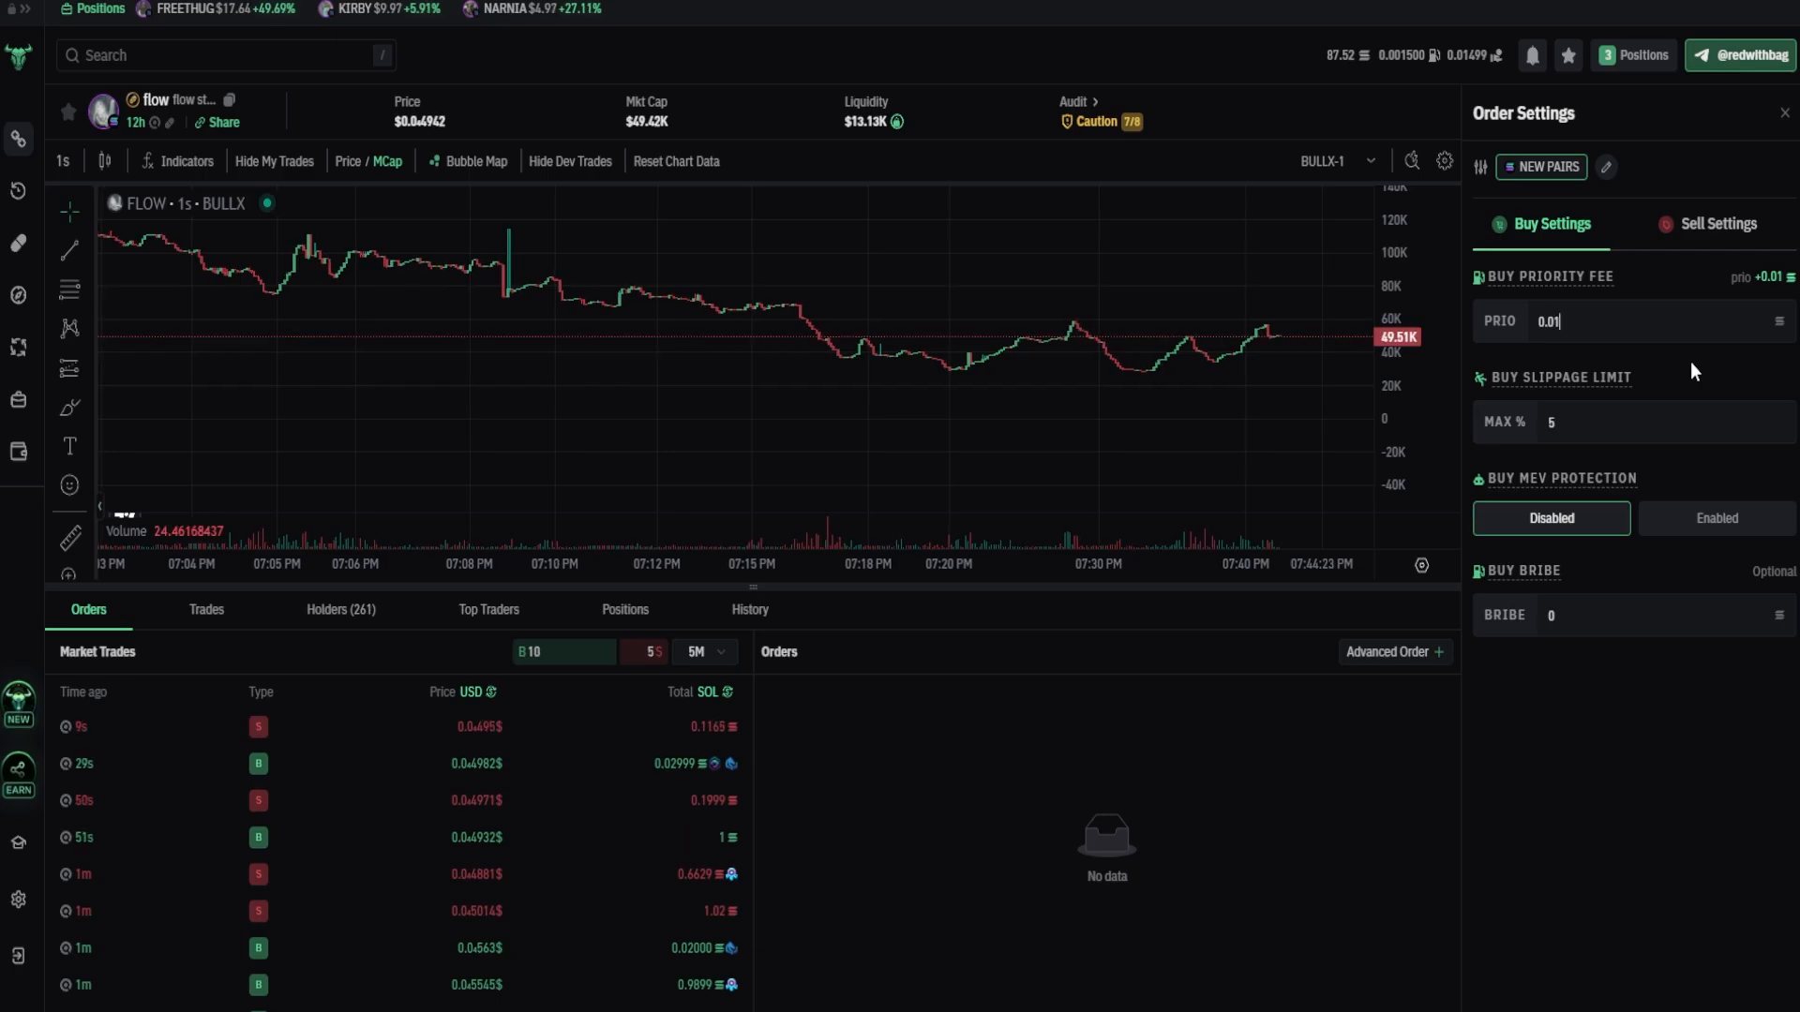
click(1717, 223)
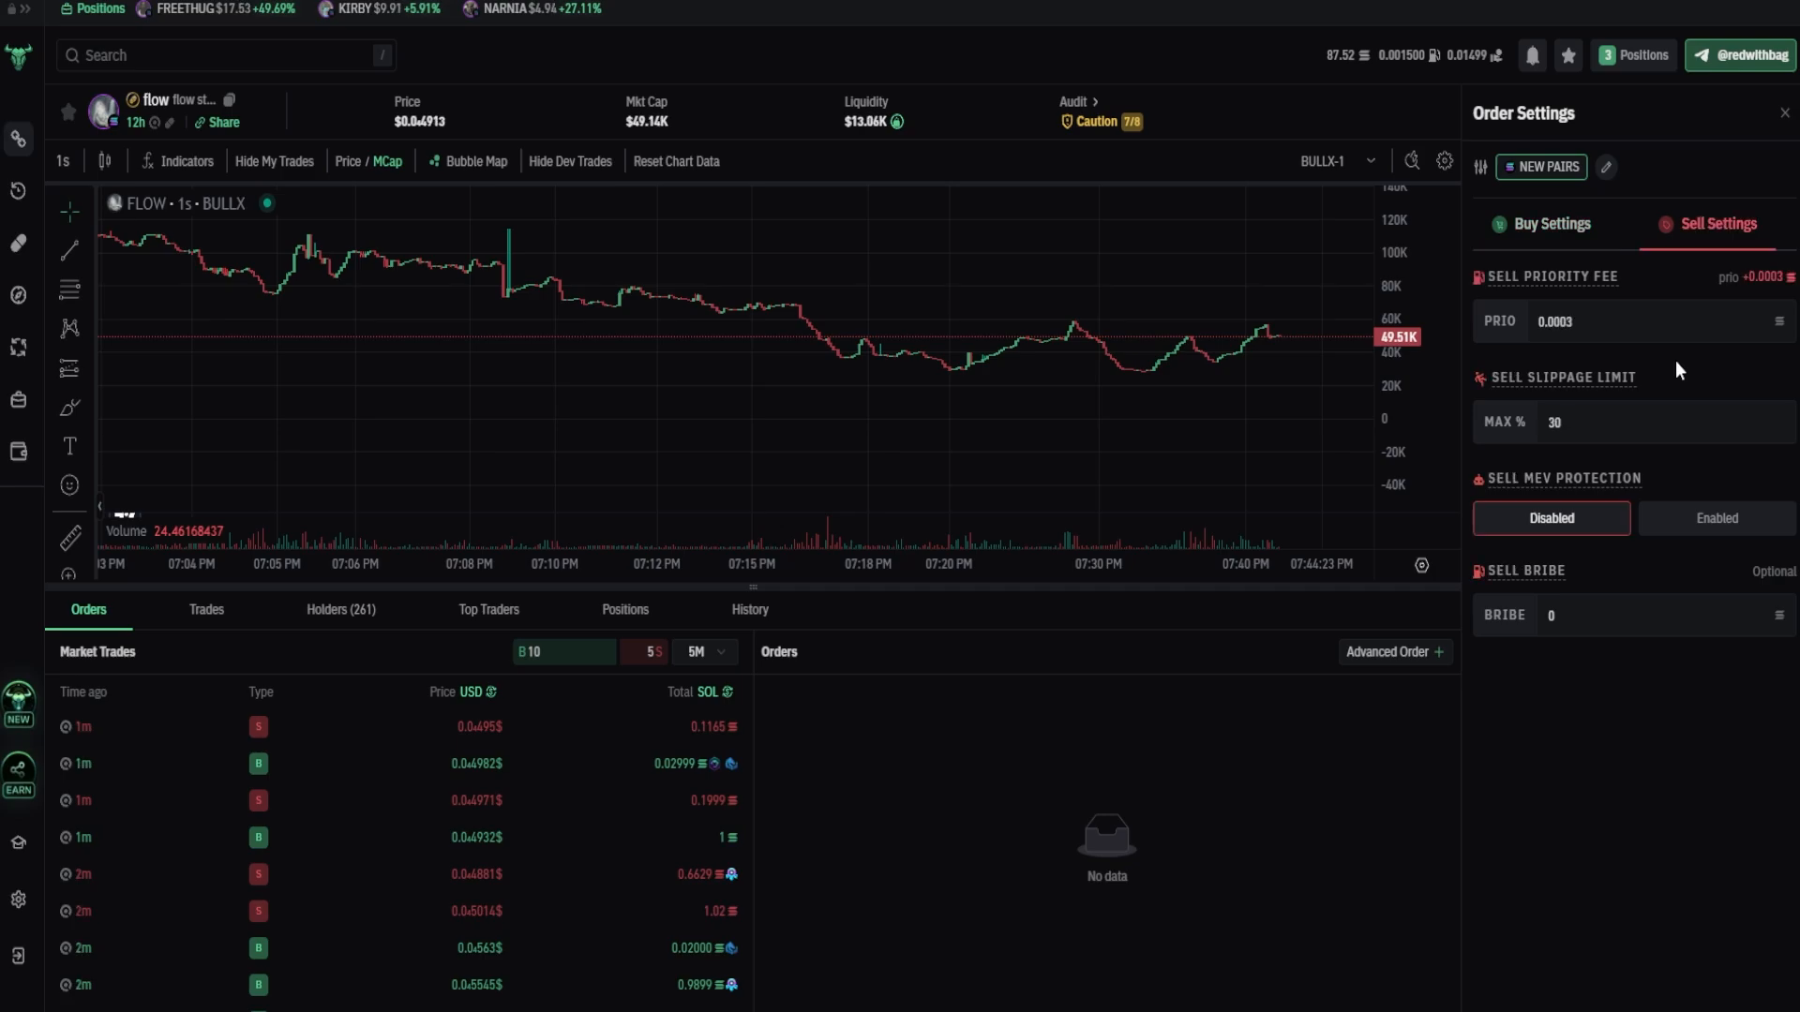
click(1551, 223)
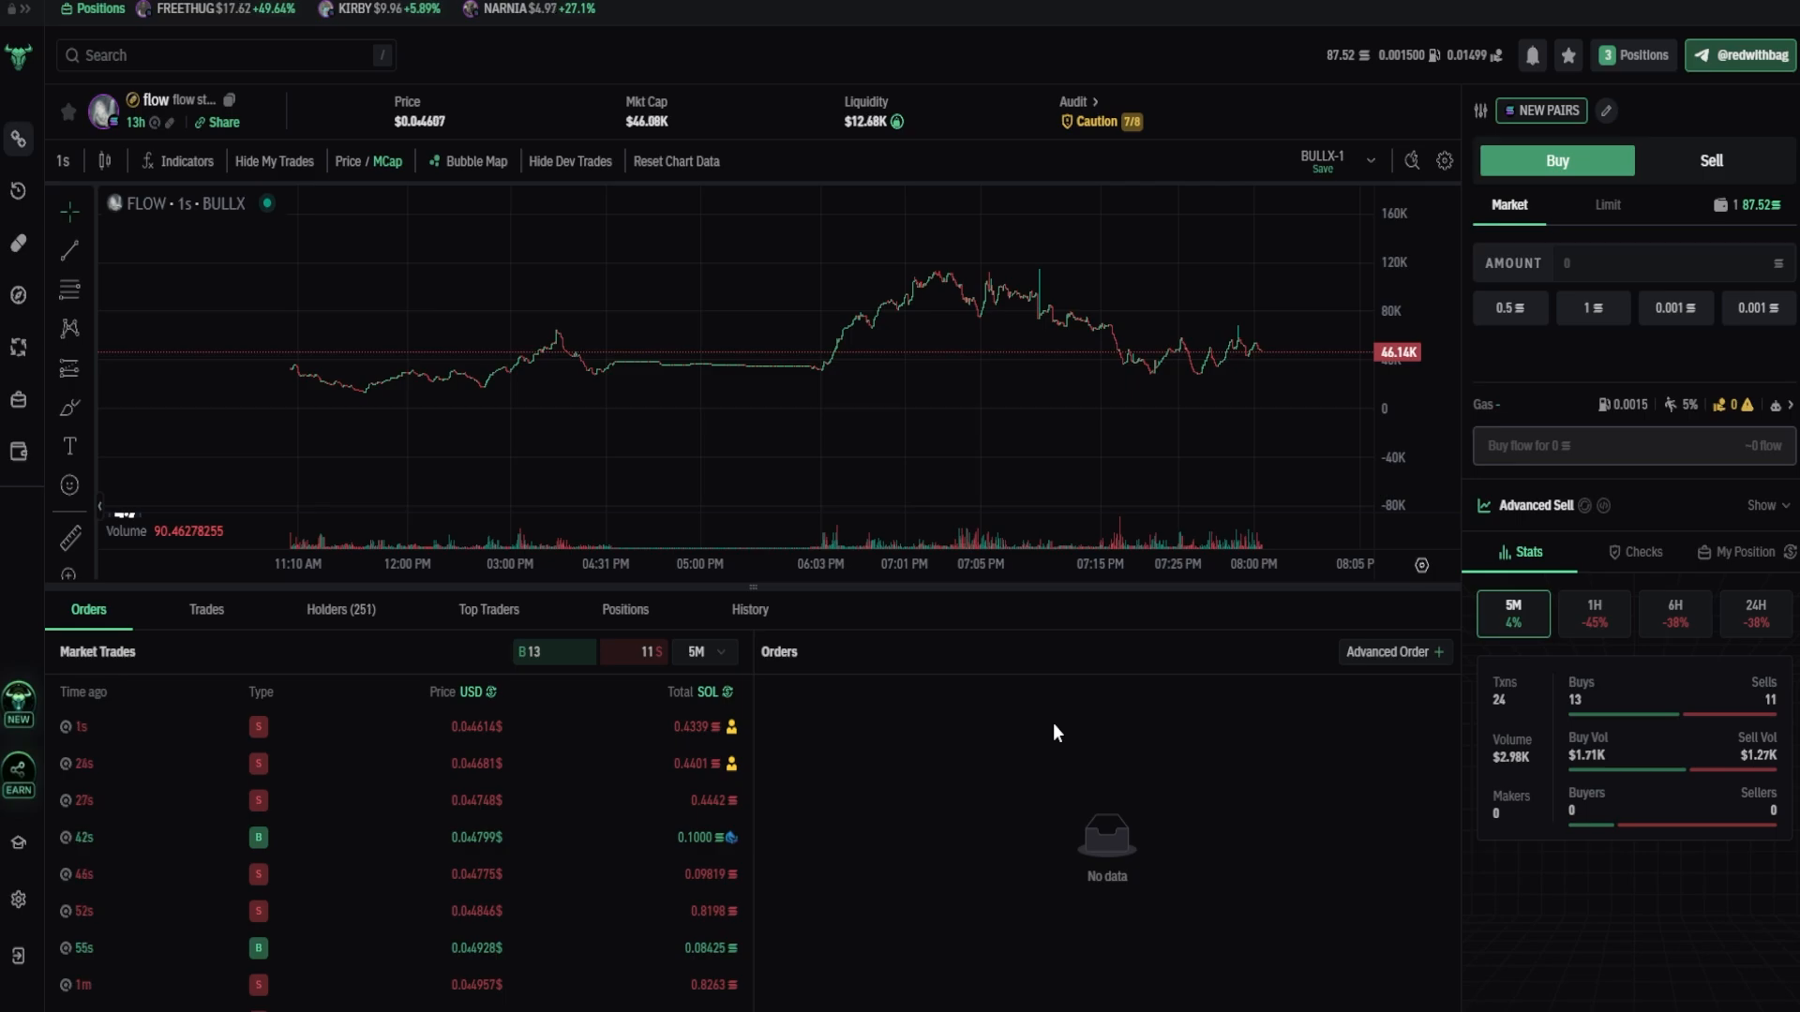
Step: Set the buy slippage limit to 10% in Order Settings
click(1592, 307)
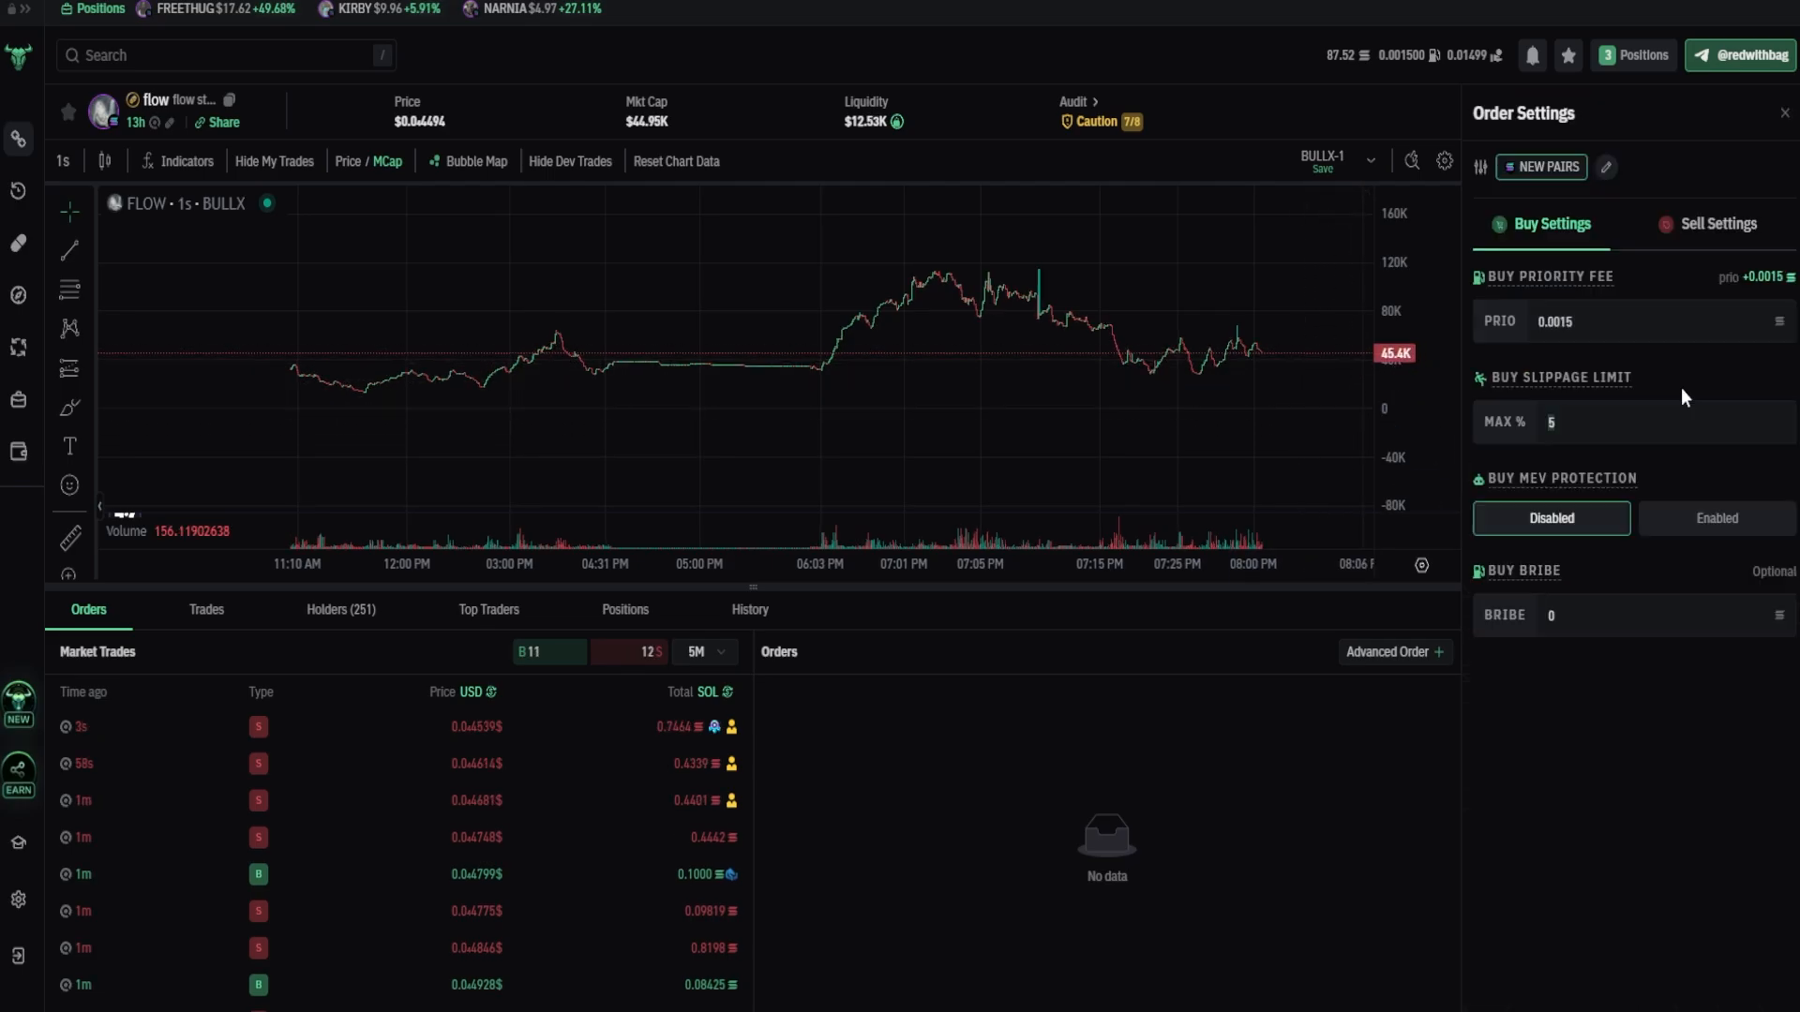
text(10)
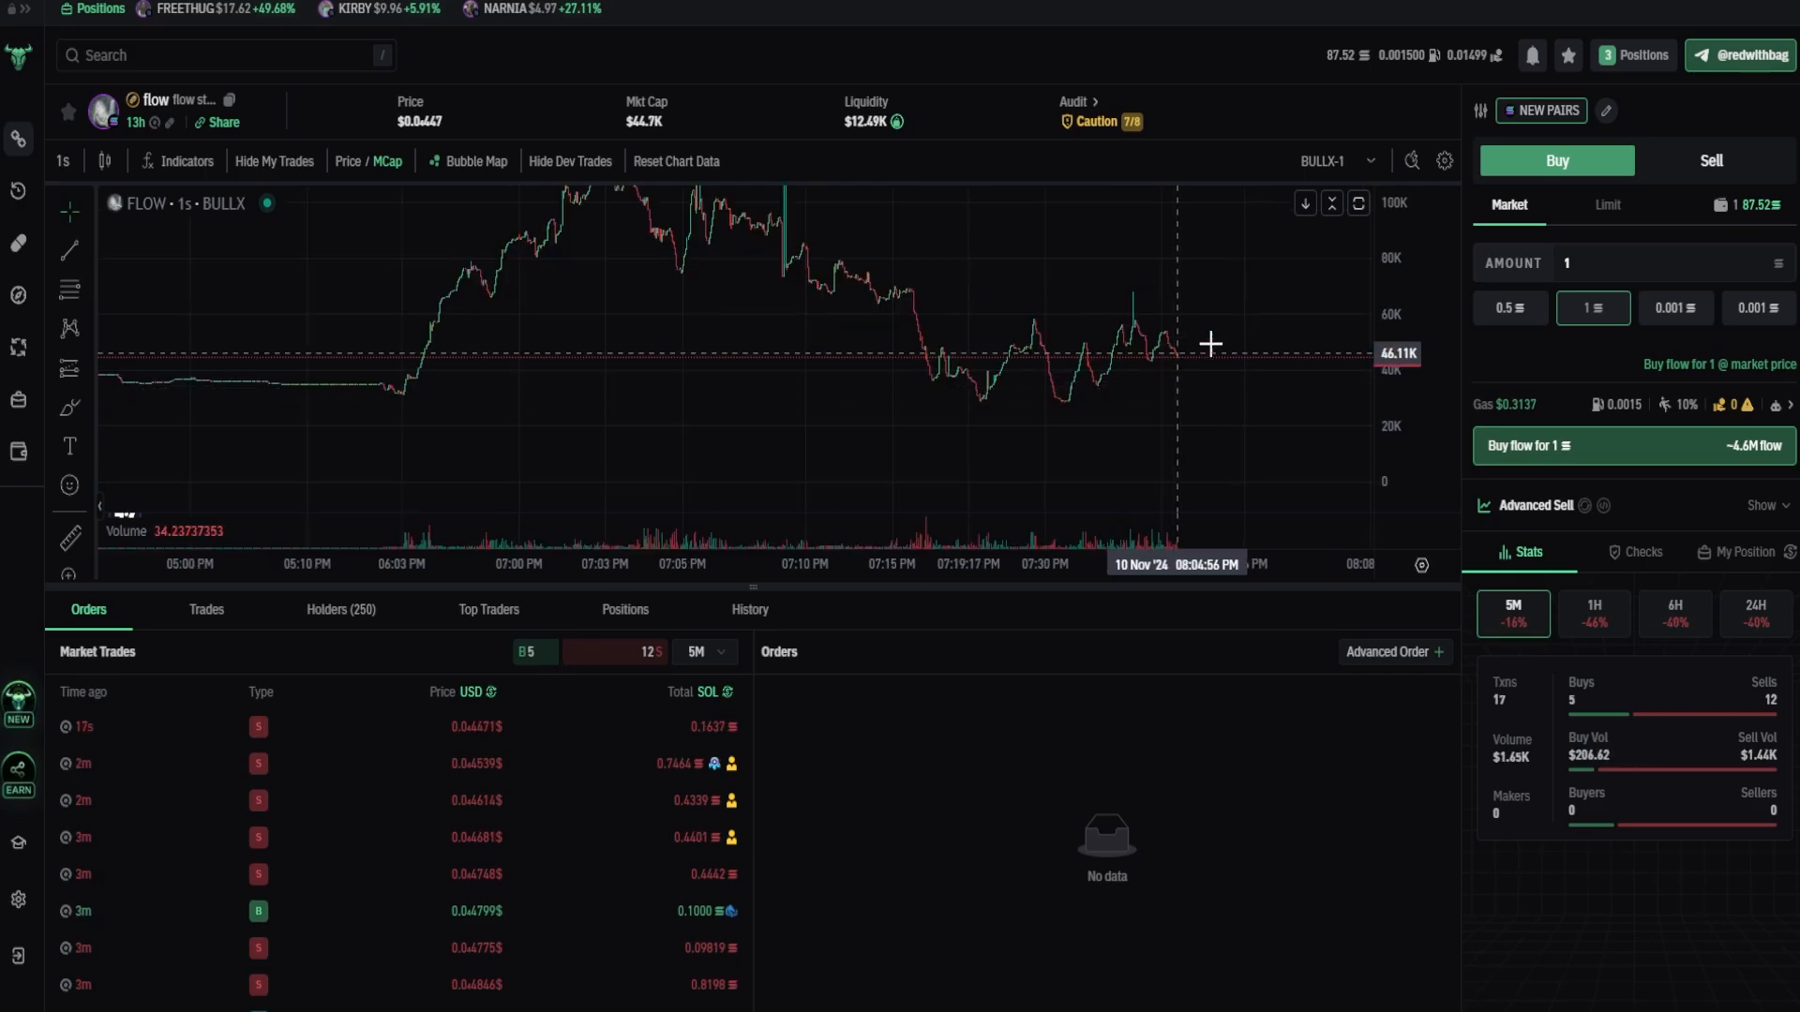
mouse_move(1183, 334)
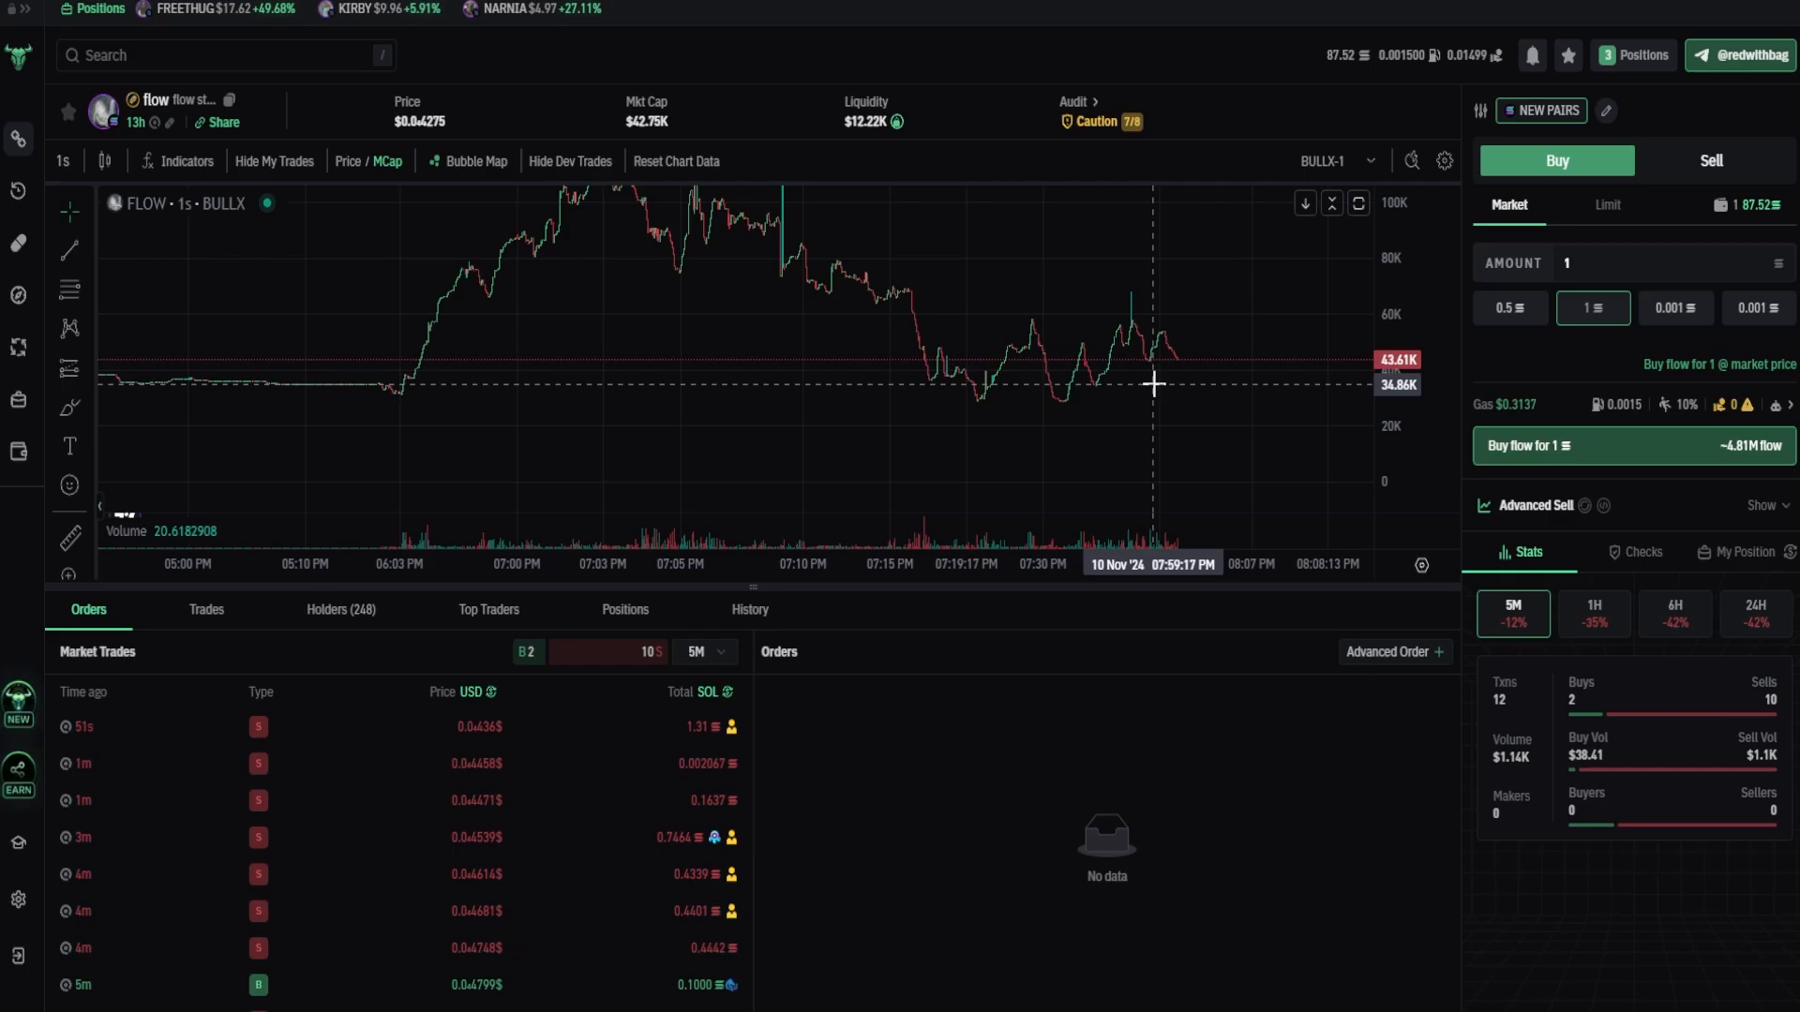
mouse_move(1715, 426)
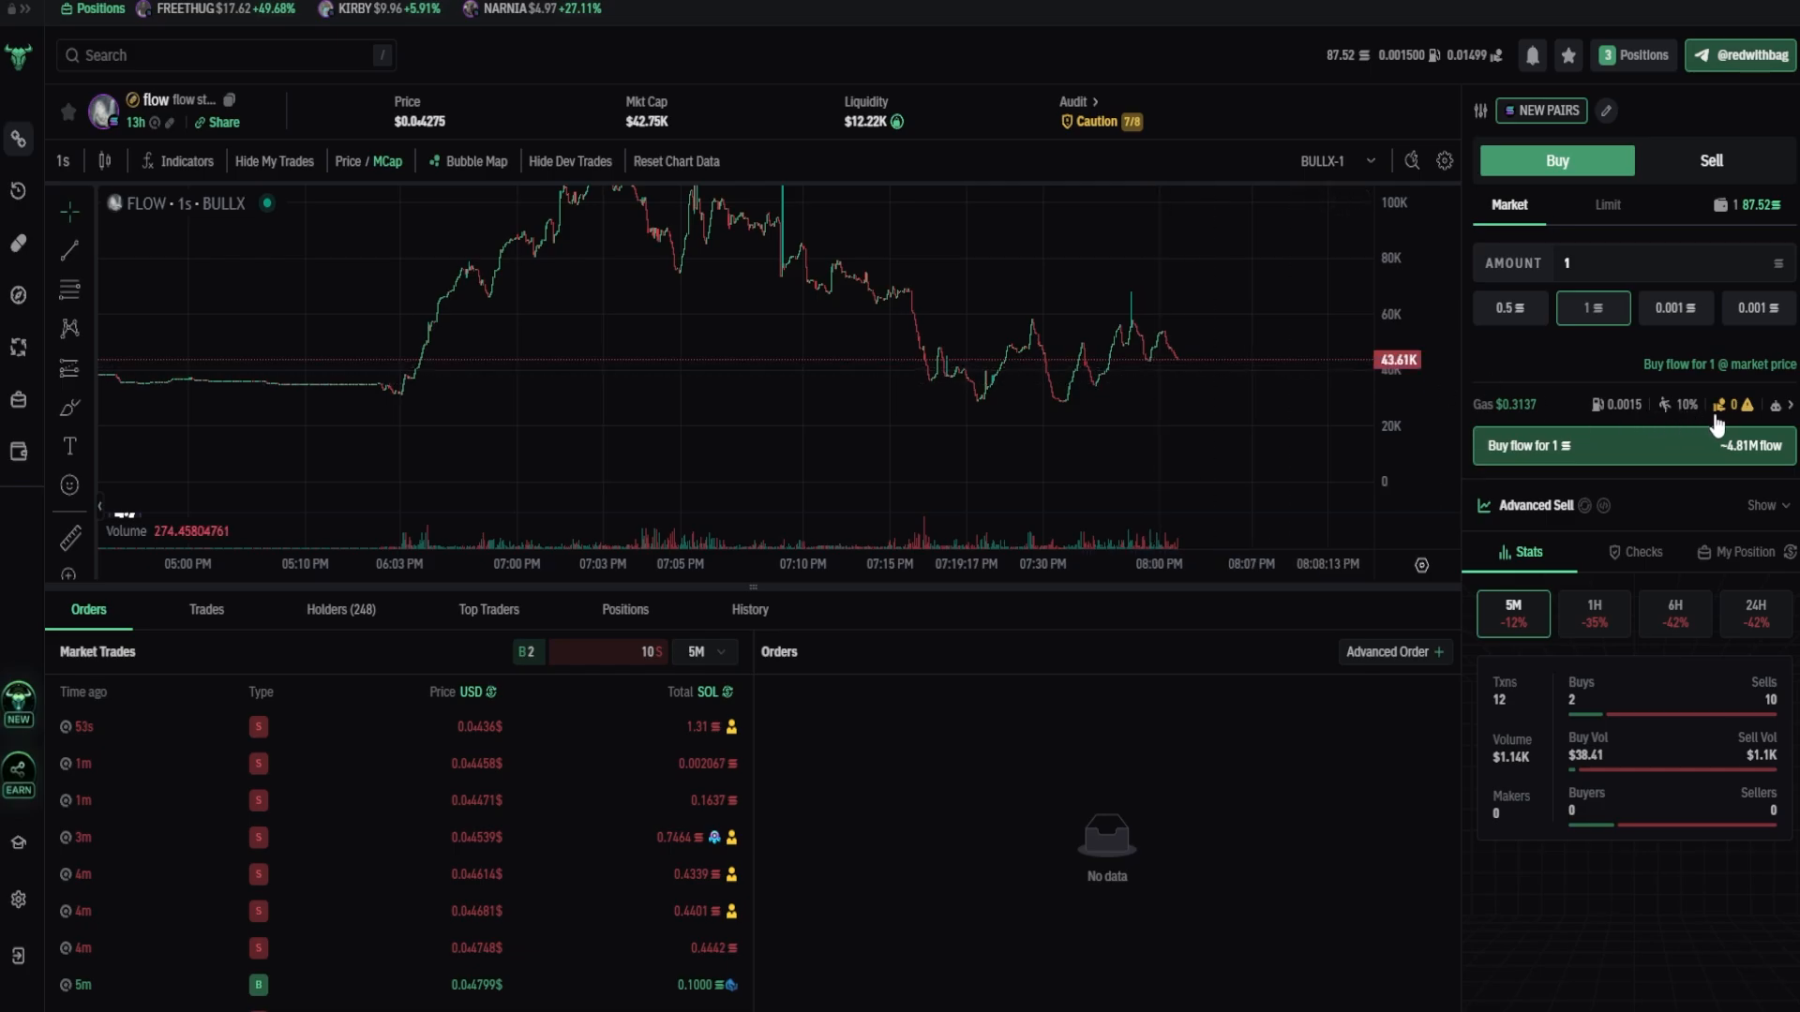
mouse_move(1183, 293)
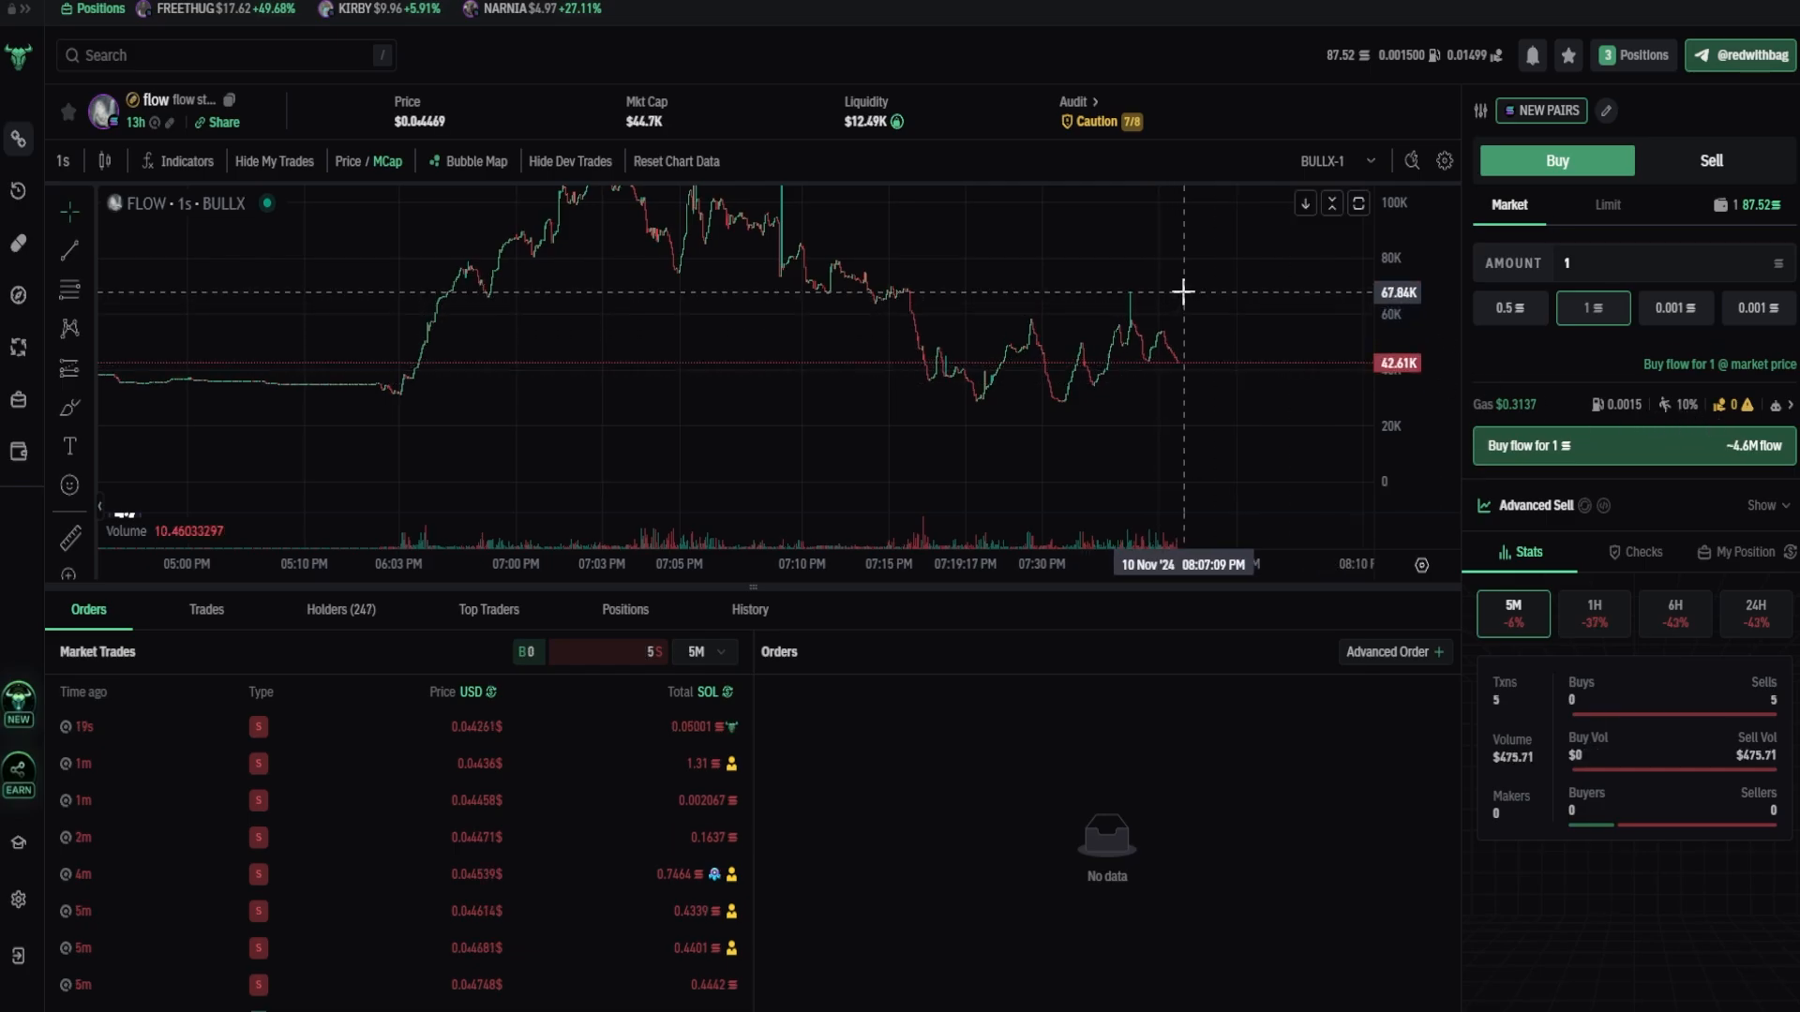
mouse_move(1224, 306)
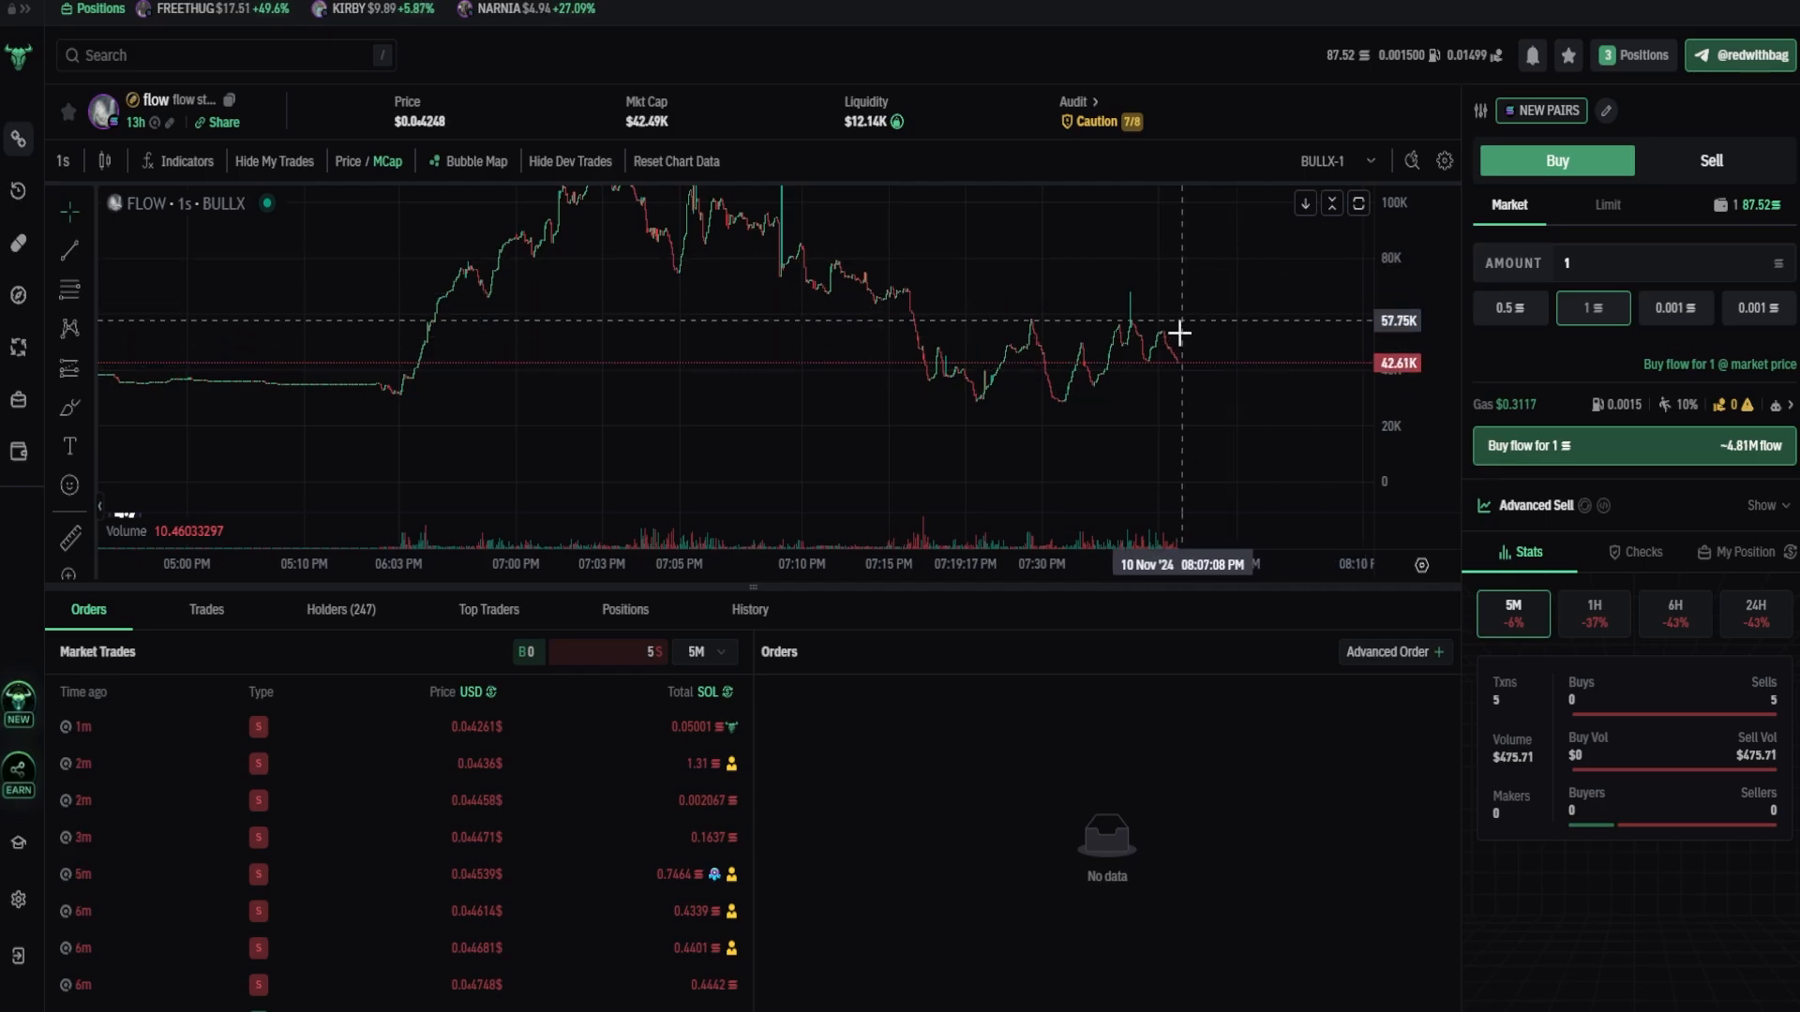
mouse_move(1531, 396)
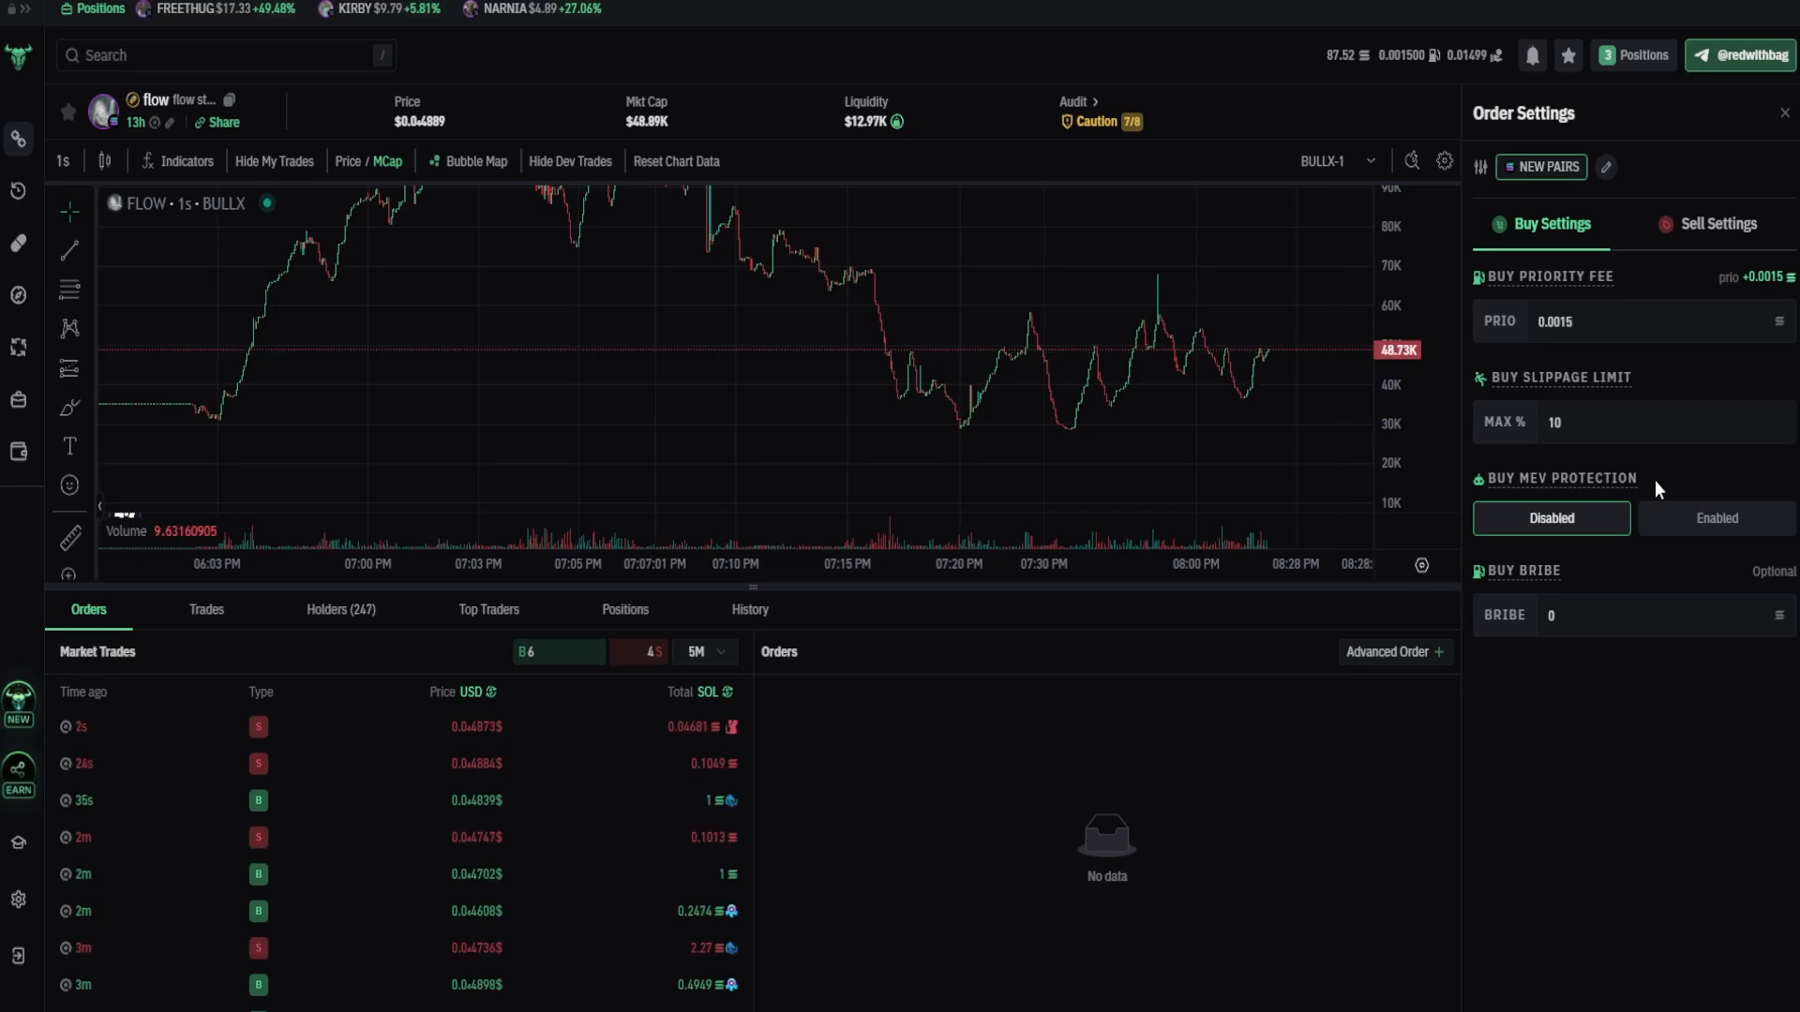
Step: View the Sell Settings: priority fee 0.0003, slippage 30%, MEV protection disabled, bribe 0
click(1715, 223)
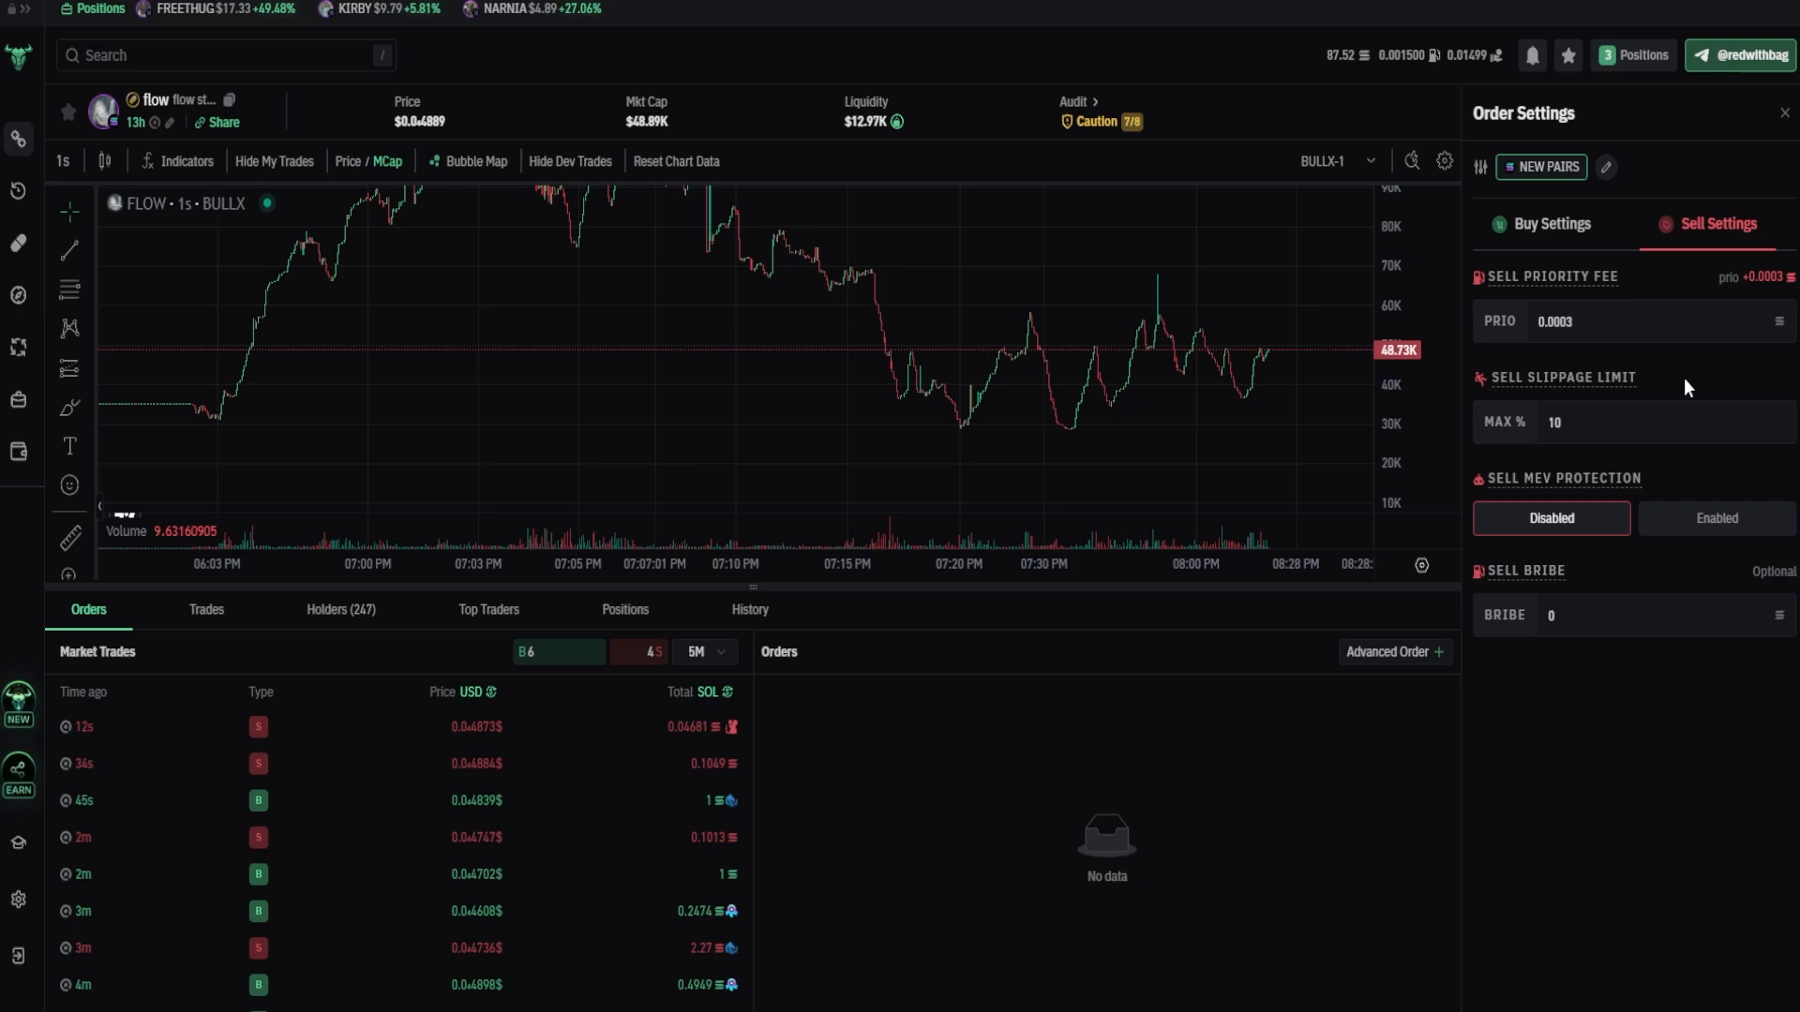
click(1781, 113)
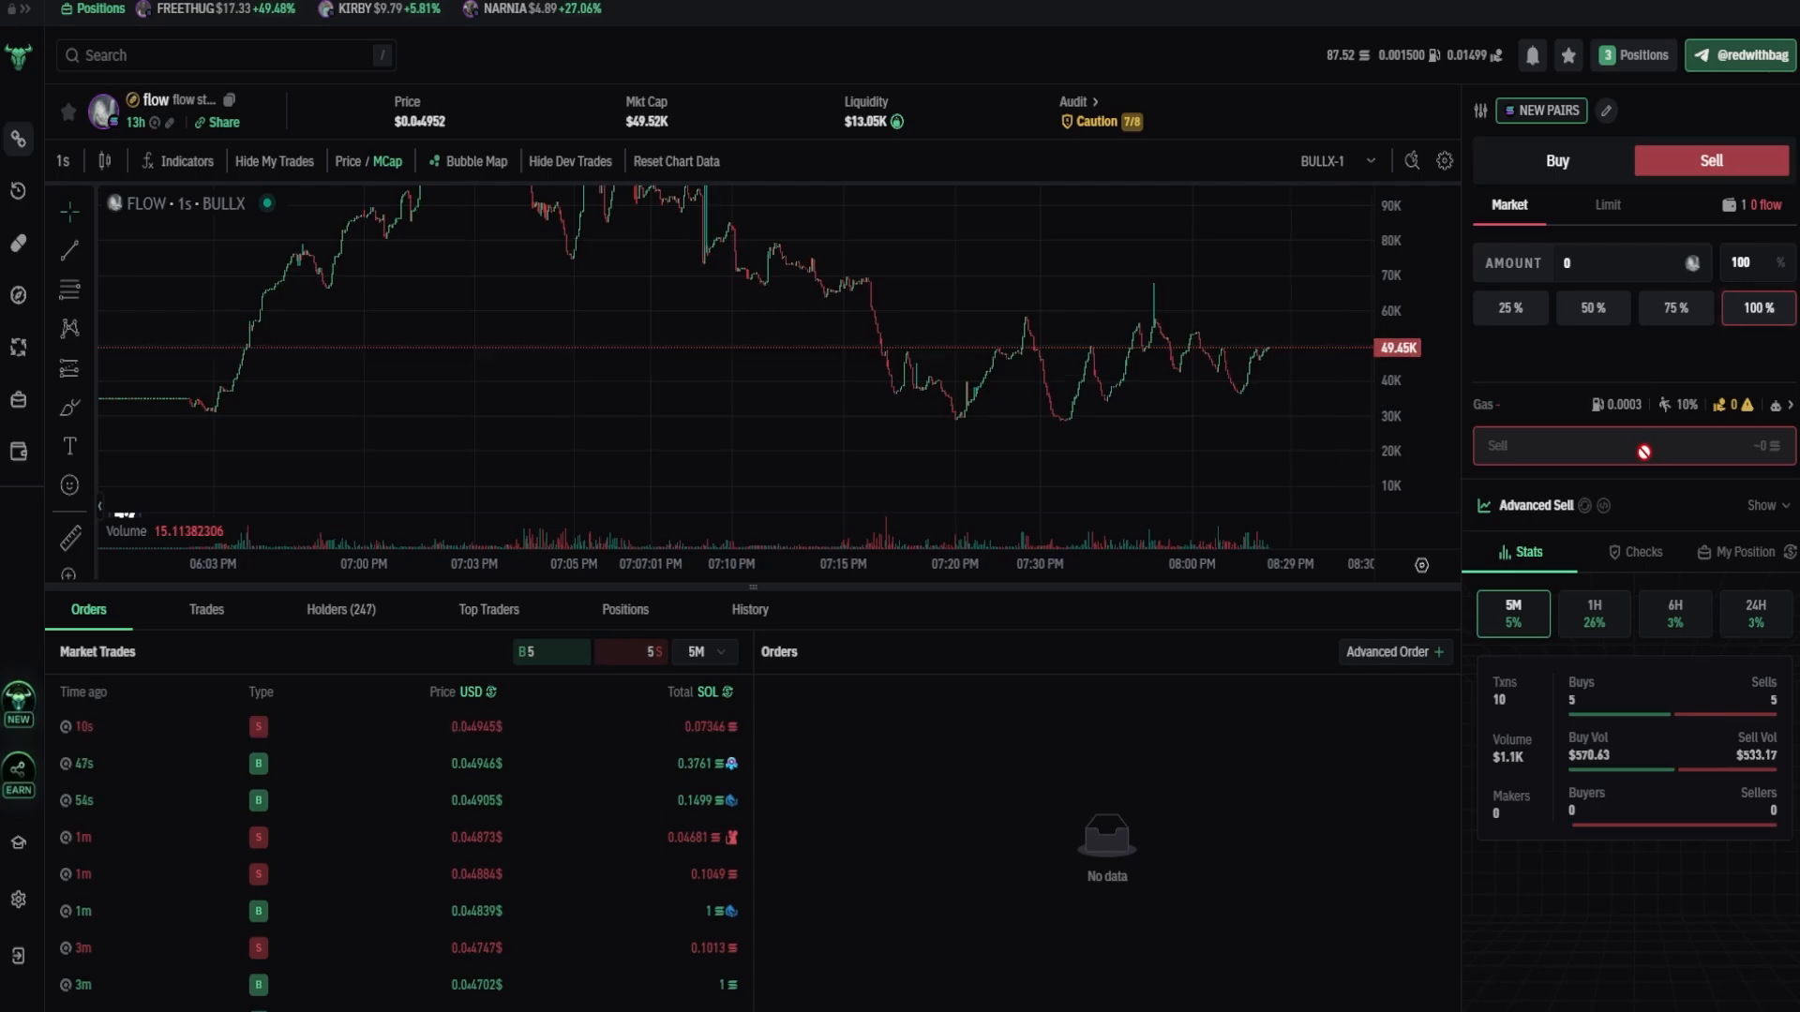
mouse_move(1288, 450)
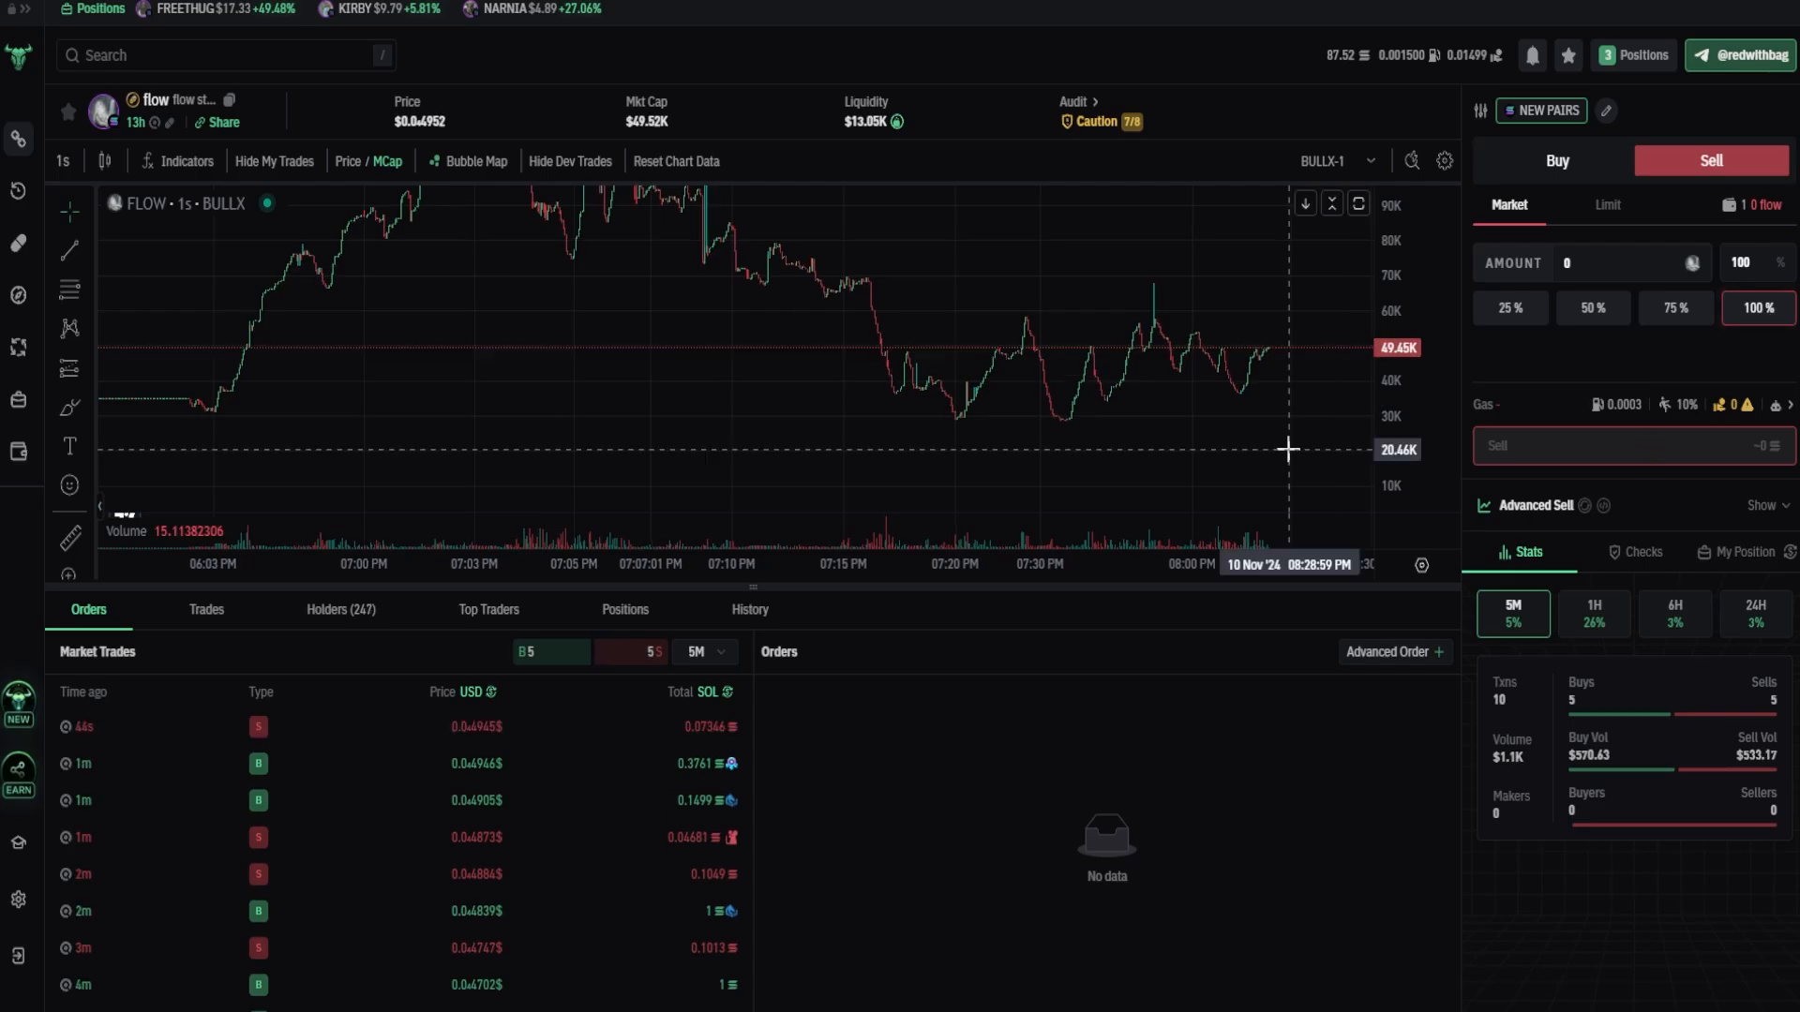
mouse_move(1269, 356)
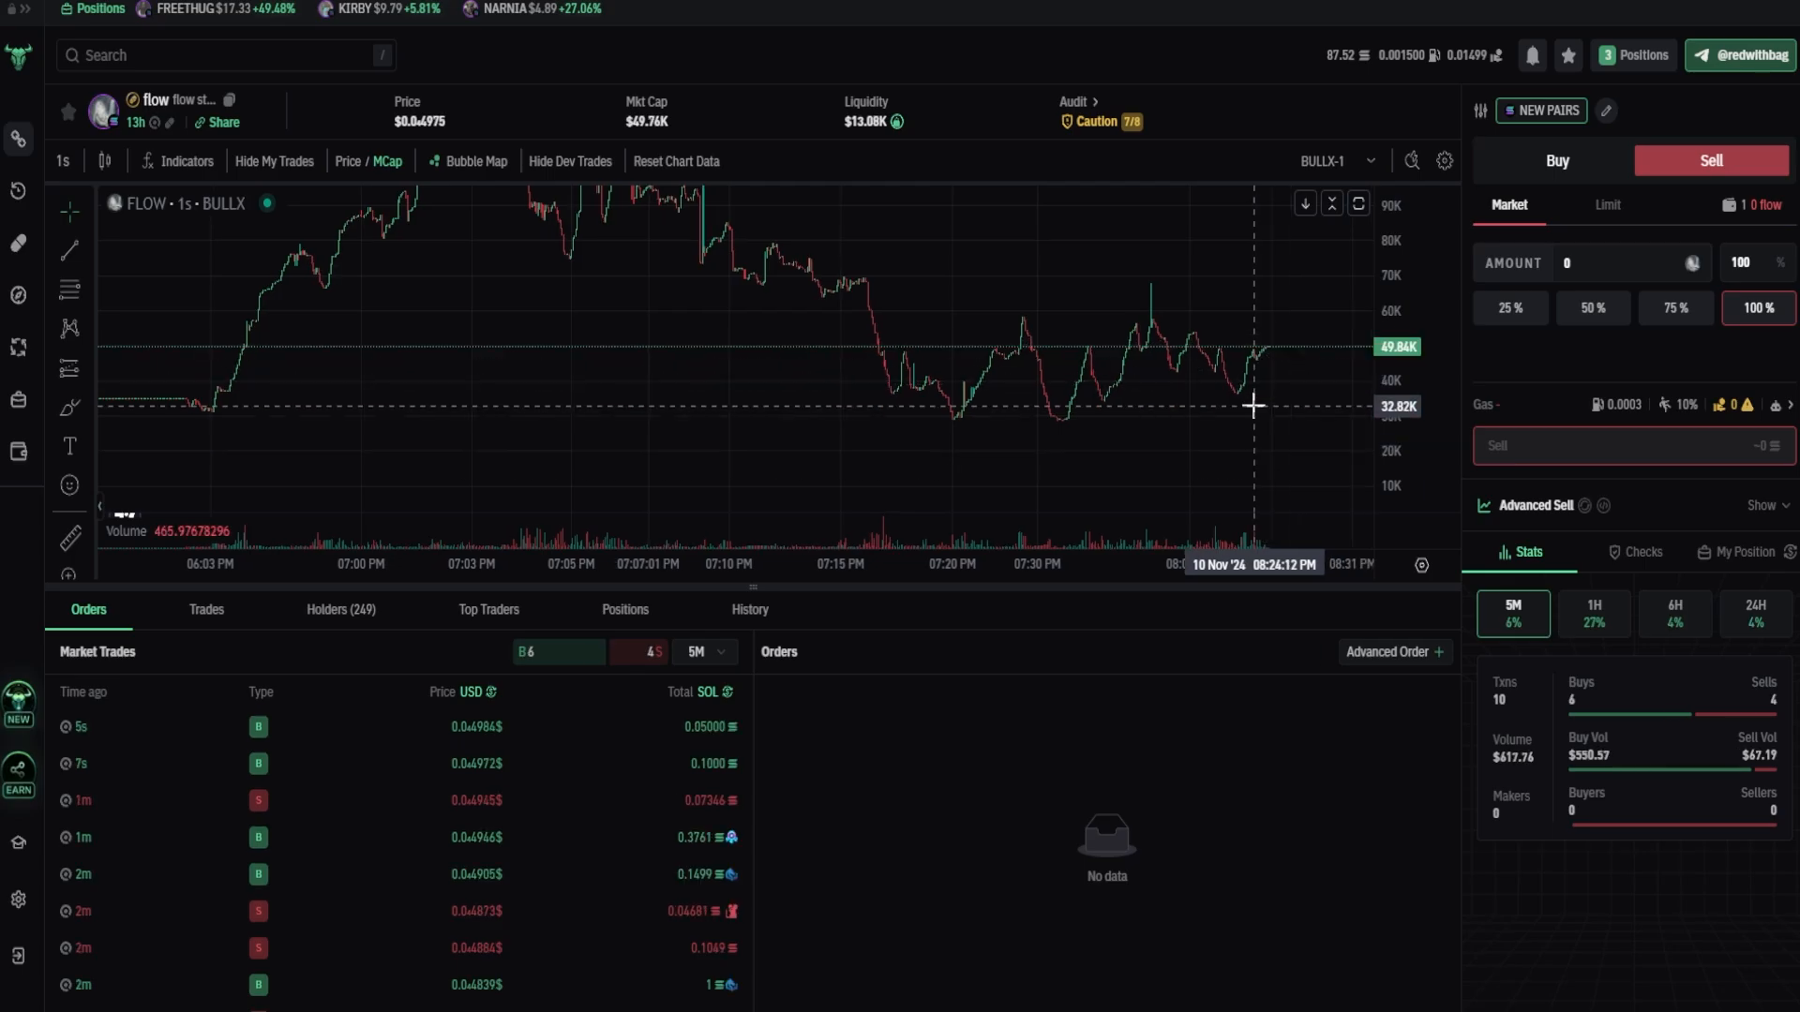
mouse_move(1593, 377)
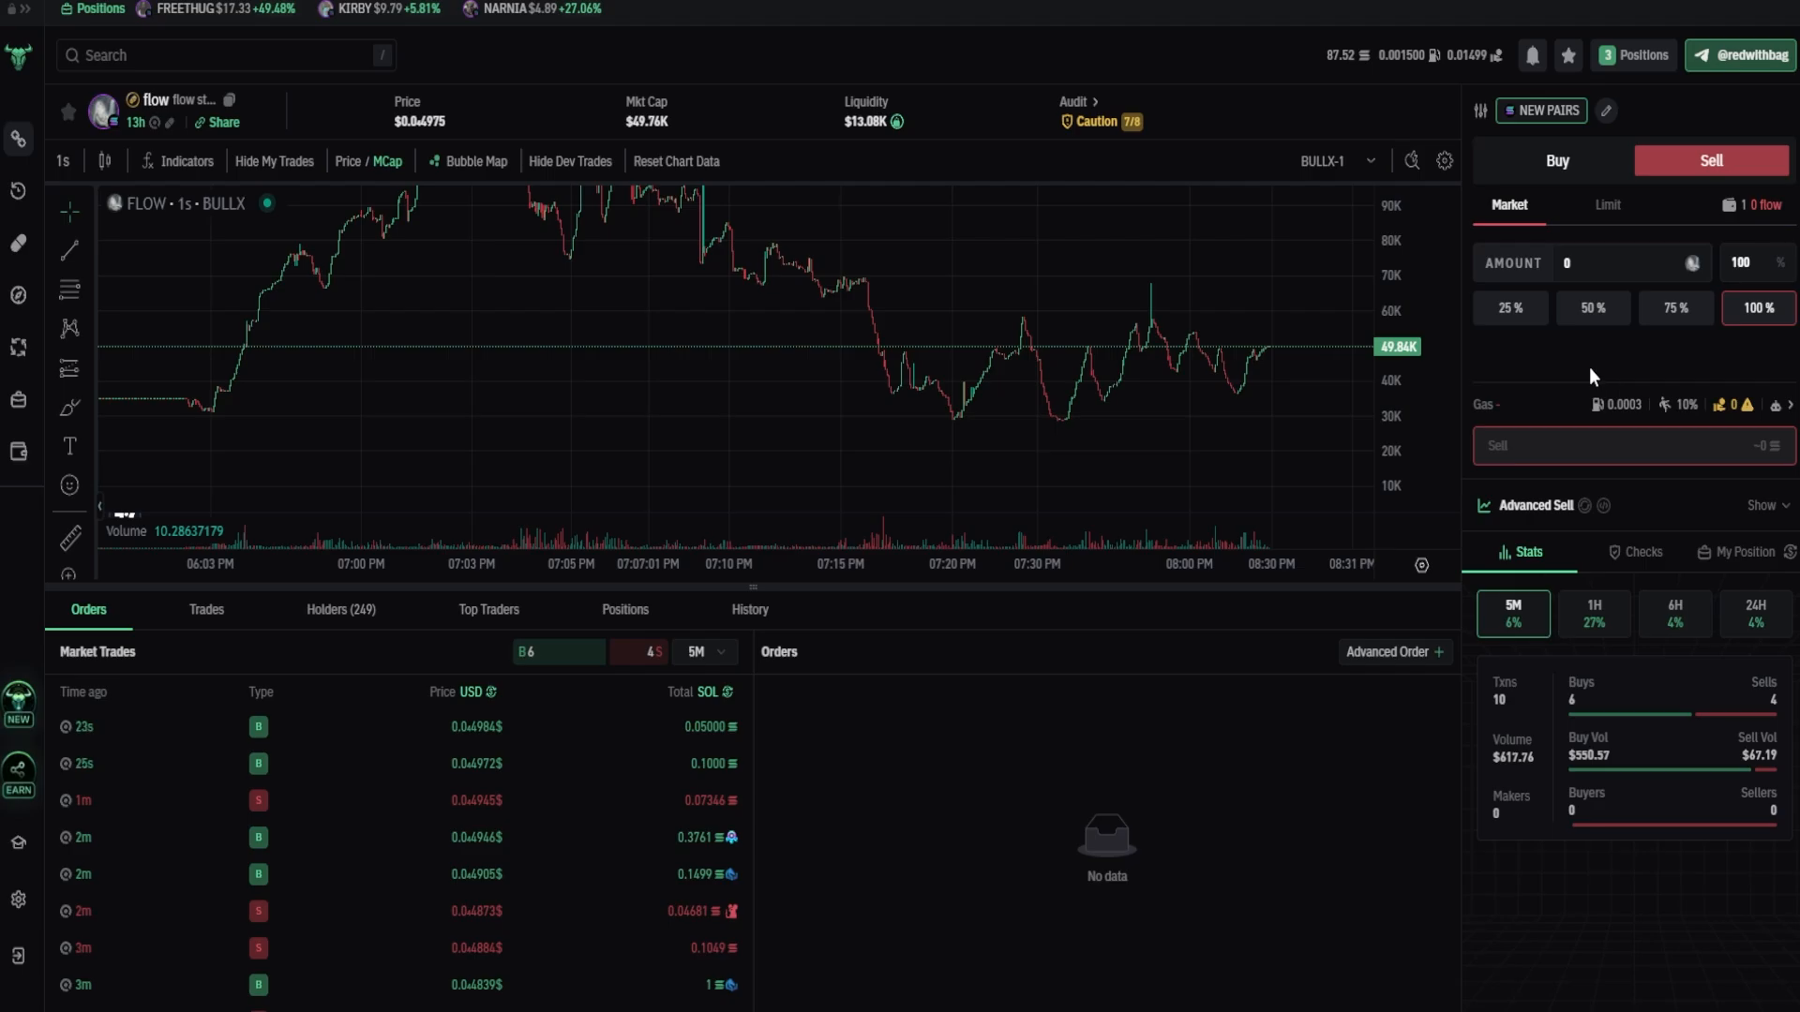
mouse_move(1267, 359)
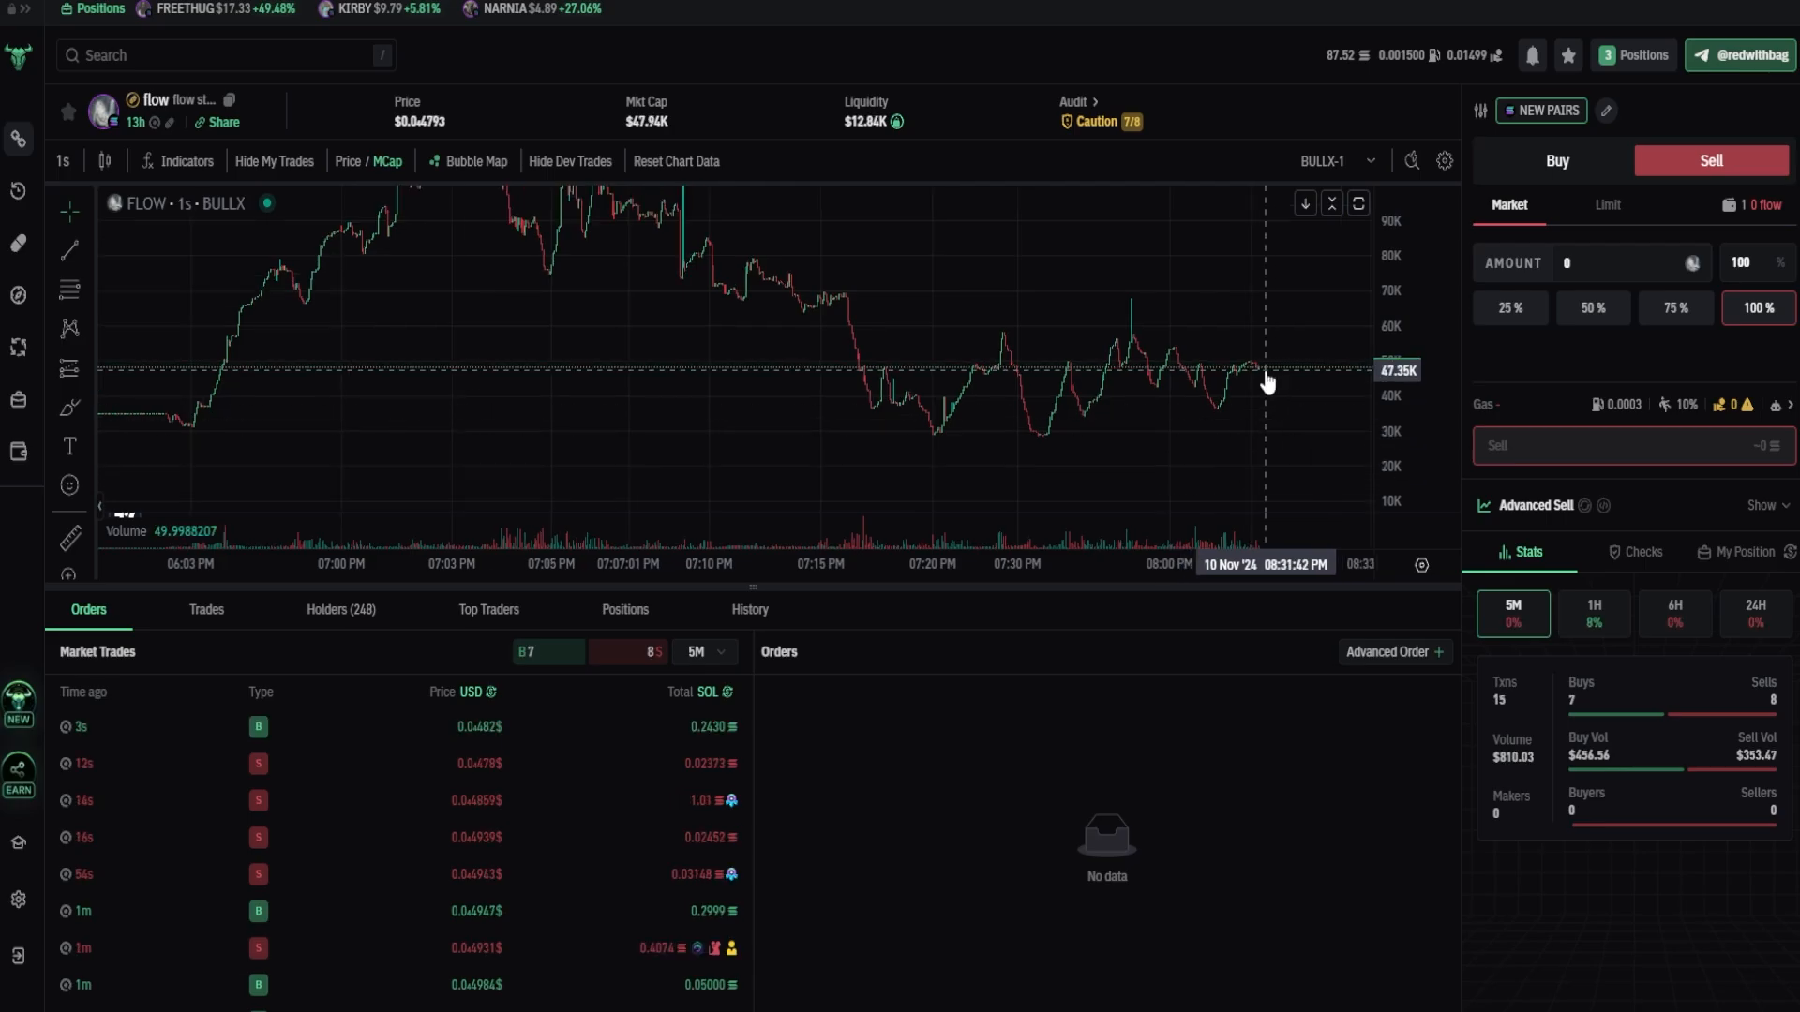
mouse_move(1541, 412)
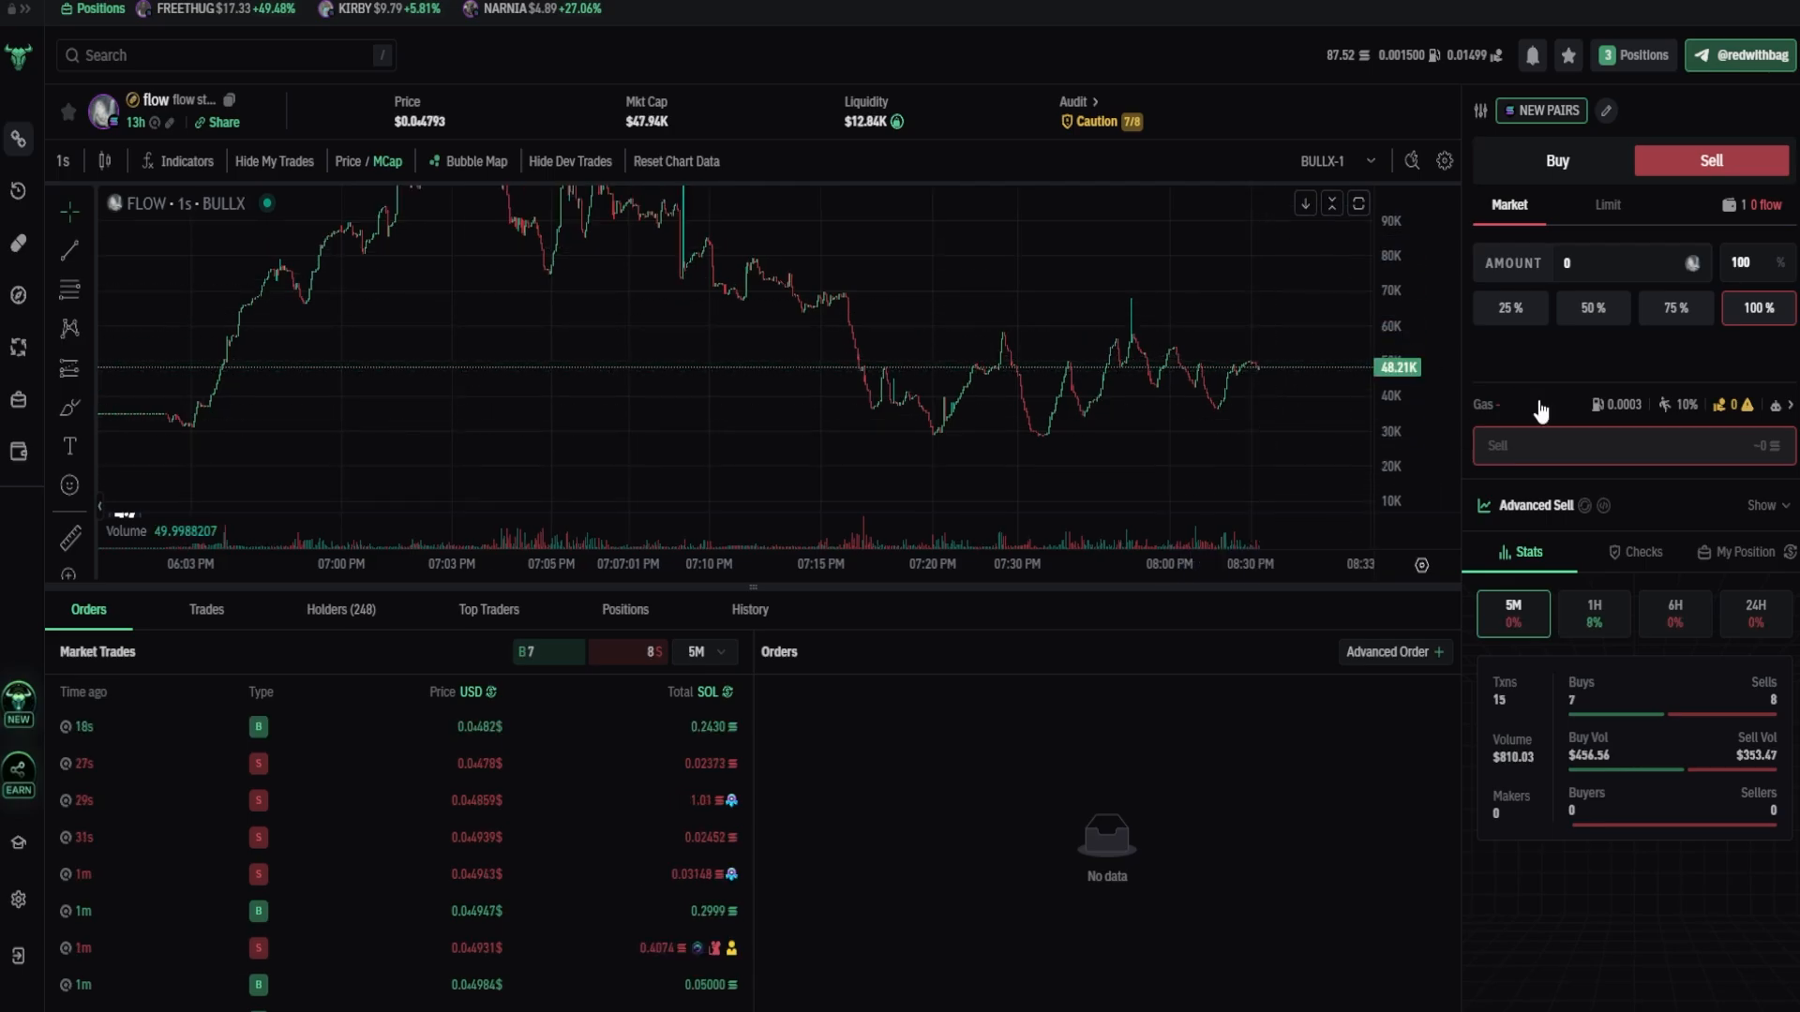
mouse_move(1256, 371)
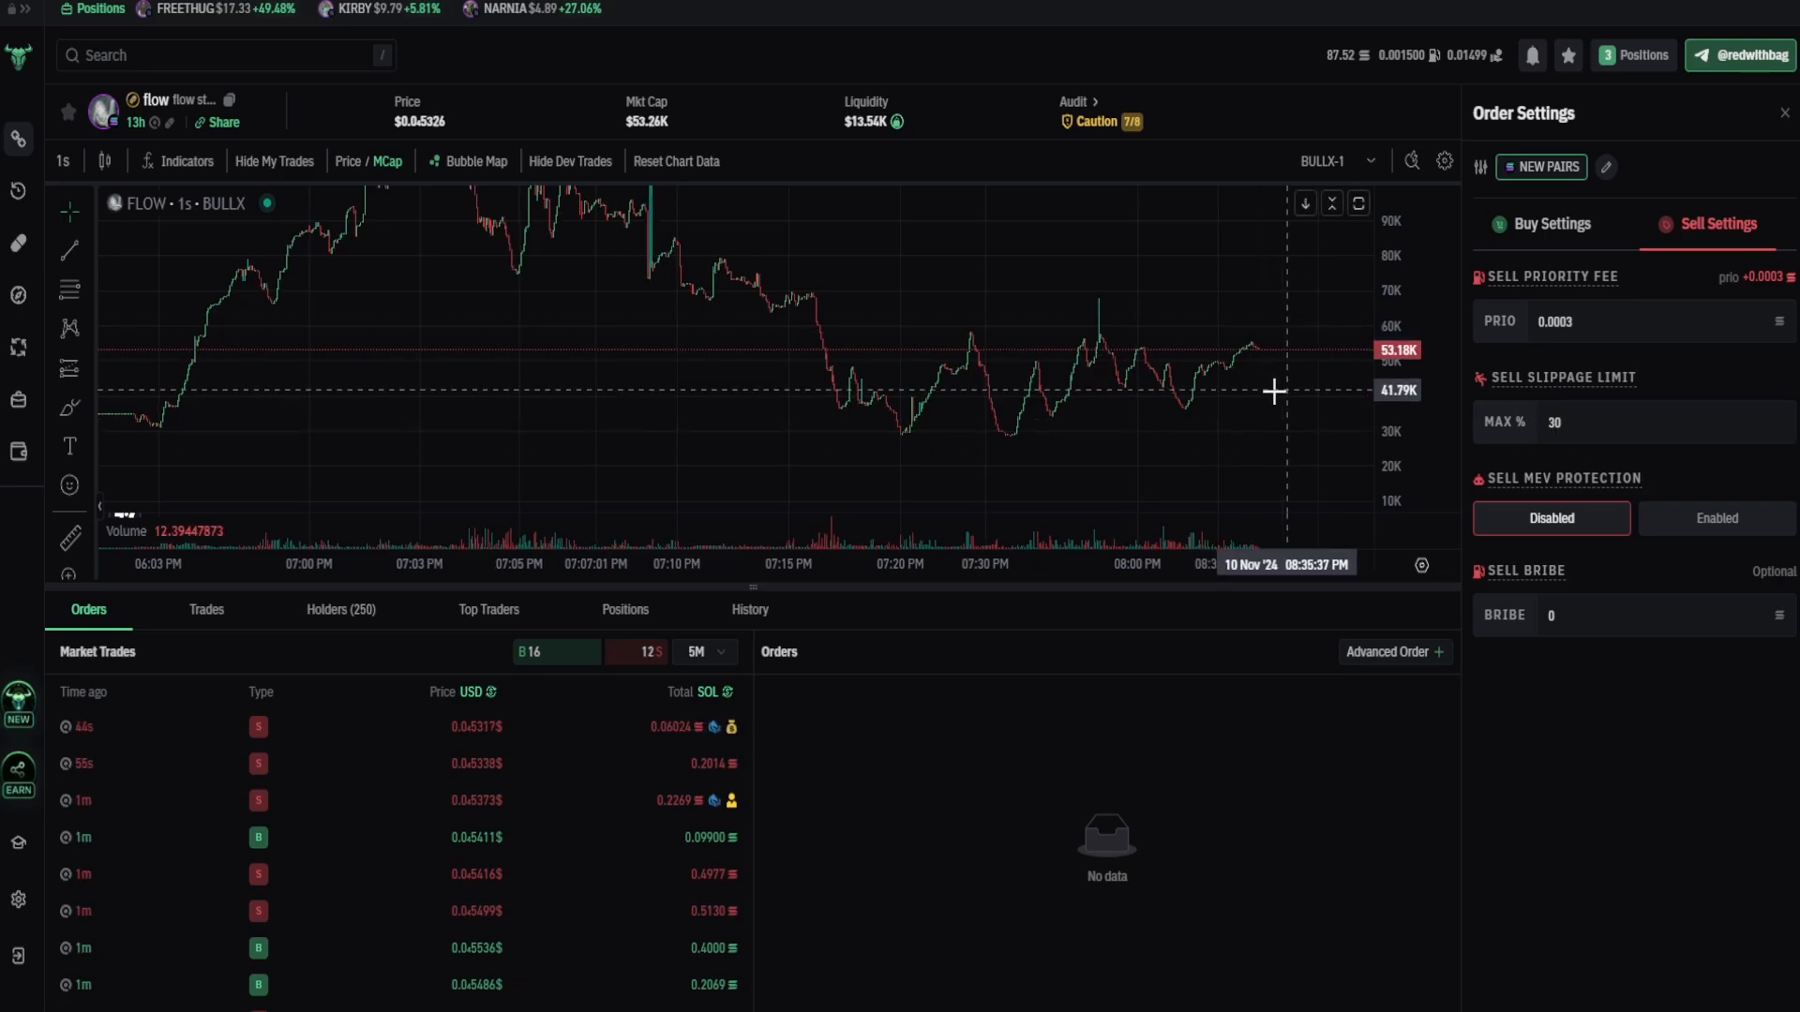
Step: View the Buy Settings: priority fee 0.0015, slippage 10%, MEV protection disabled, bribe 0
click(1553, 223)
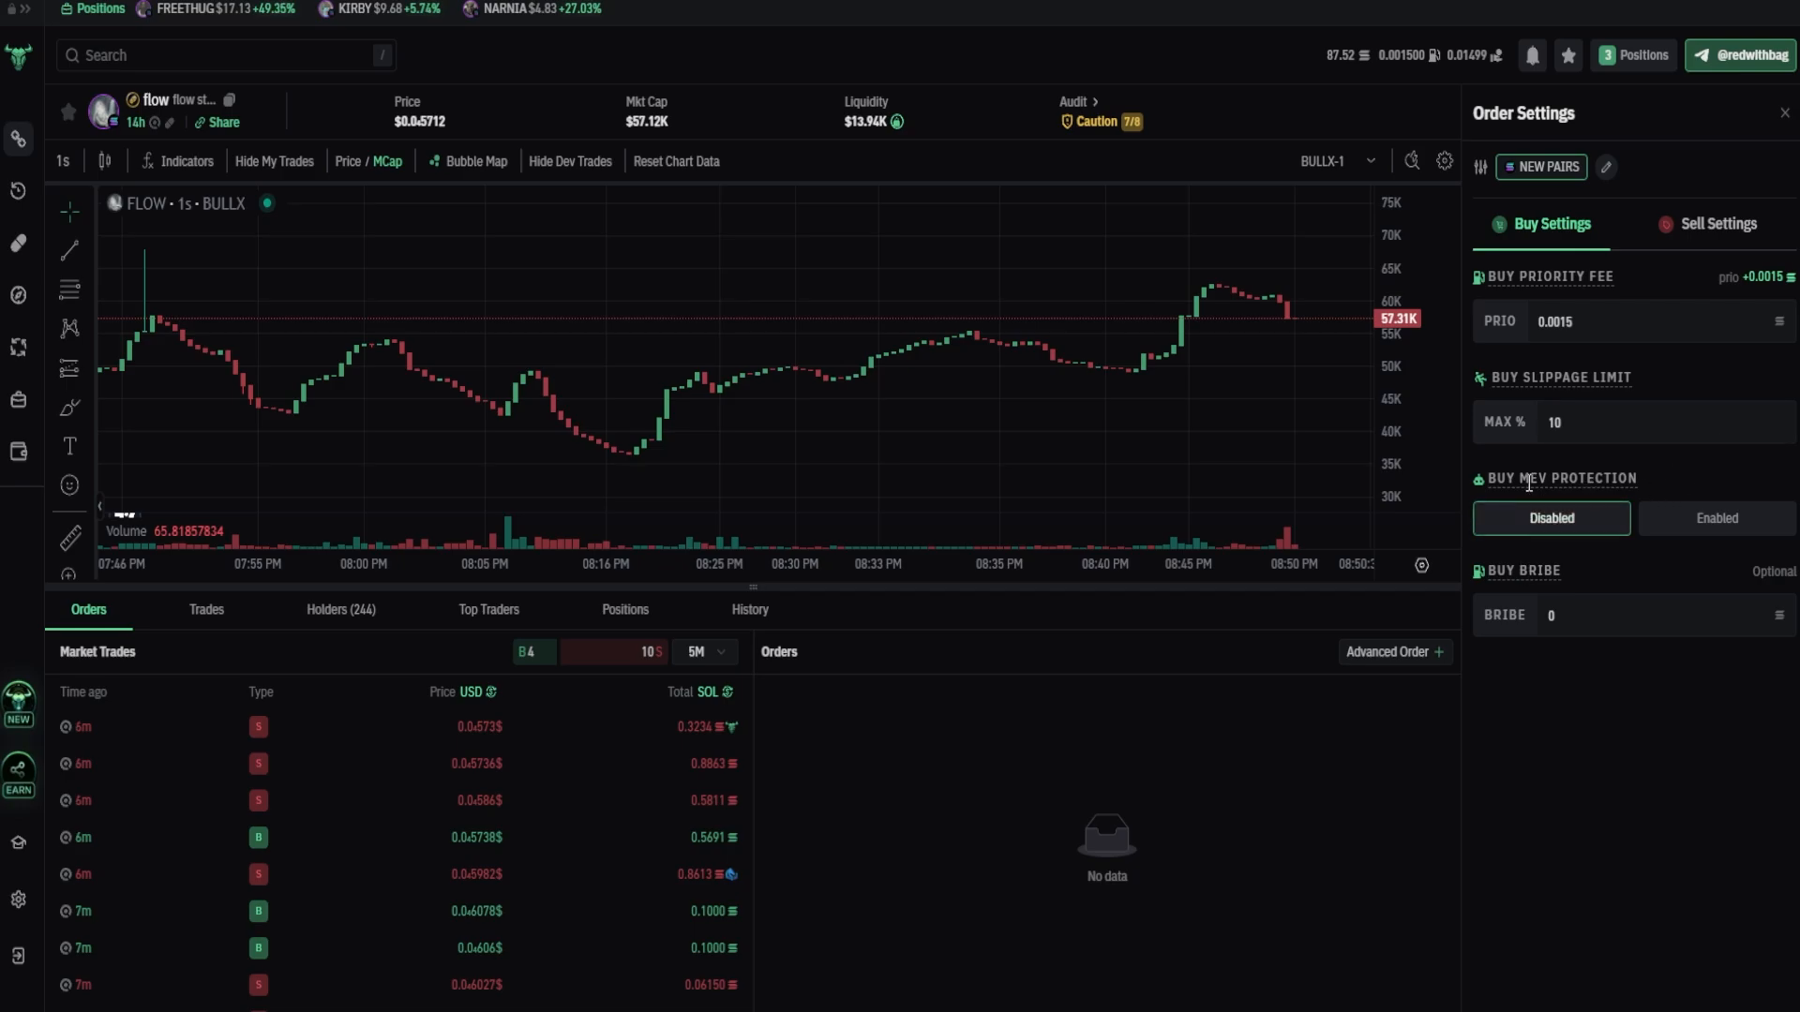
mouse_move(1650, 375)
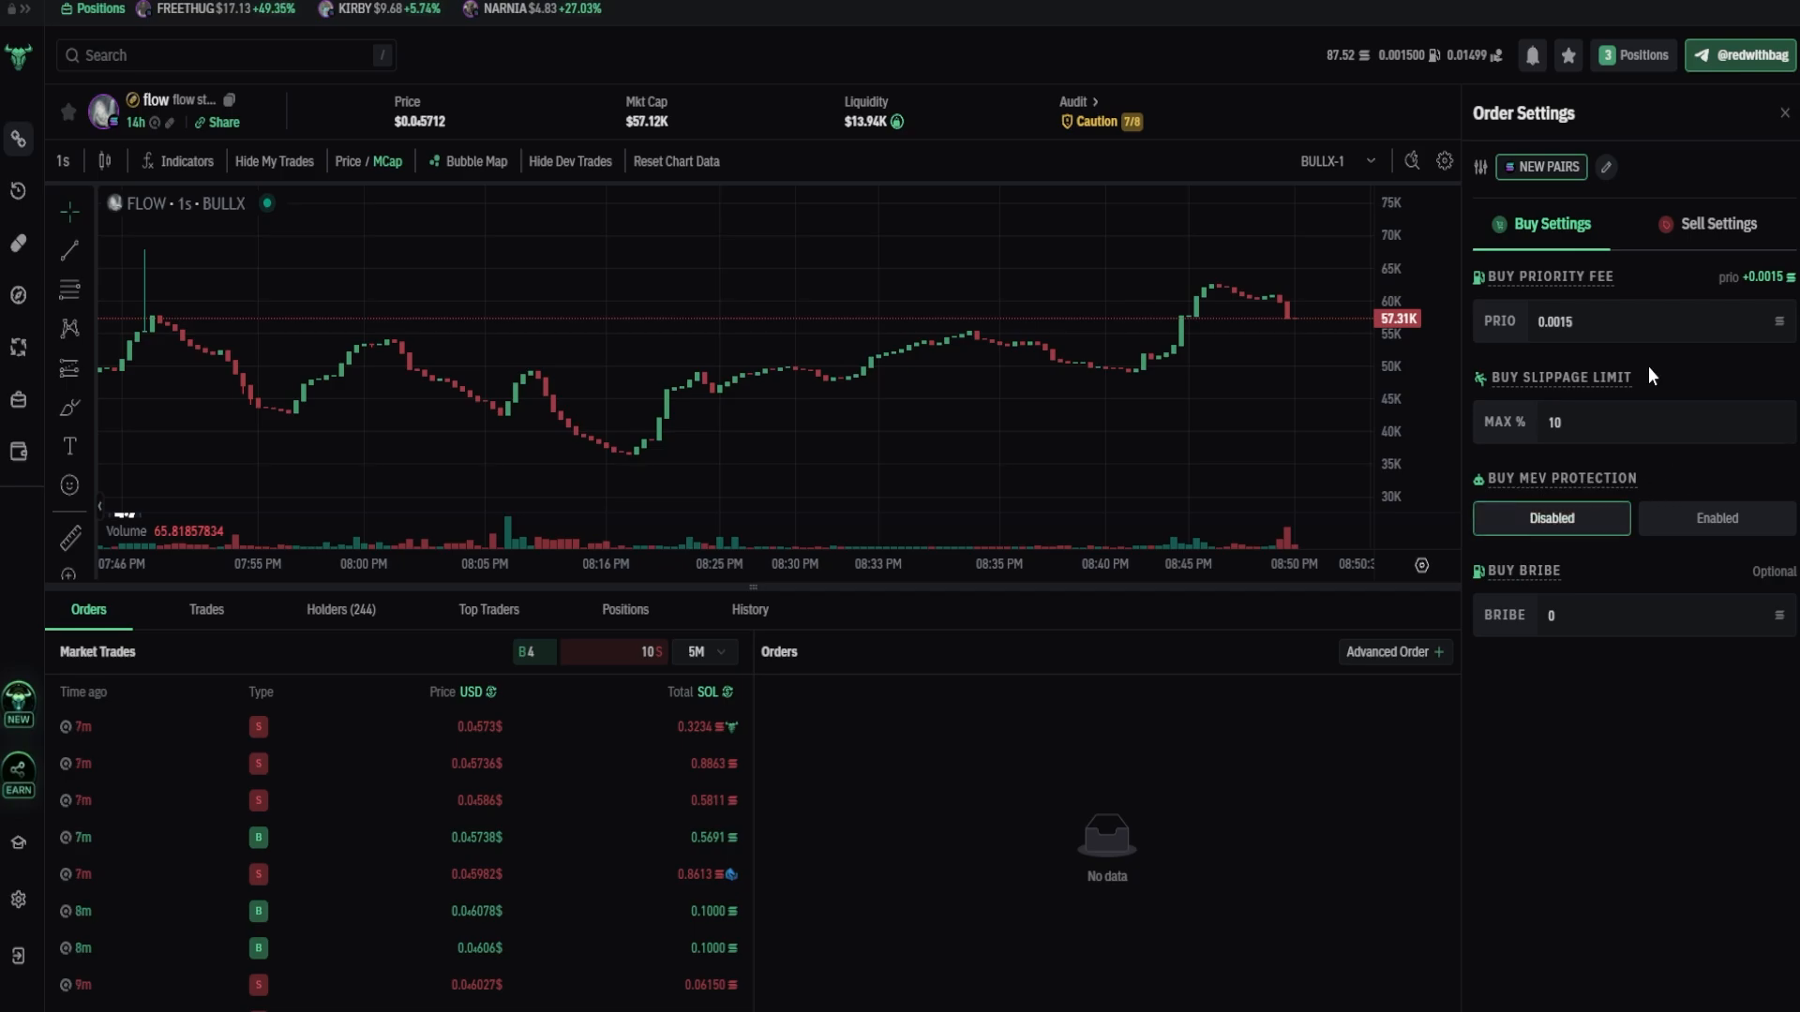
mouse_move(1179, 741)
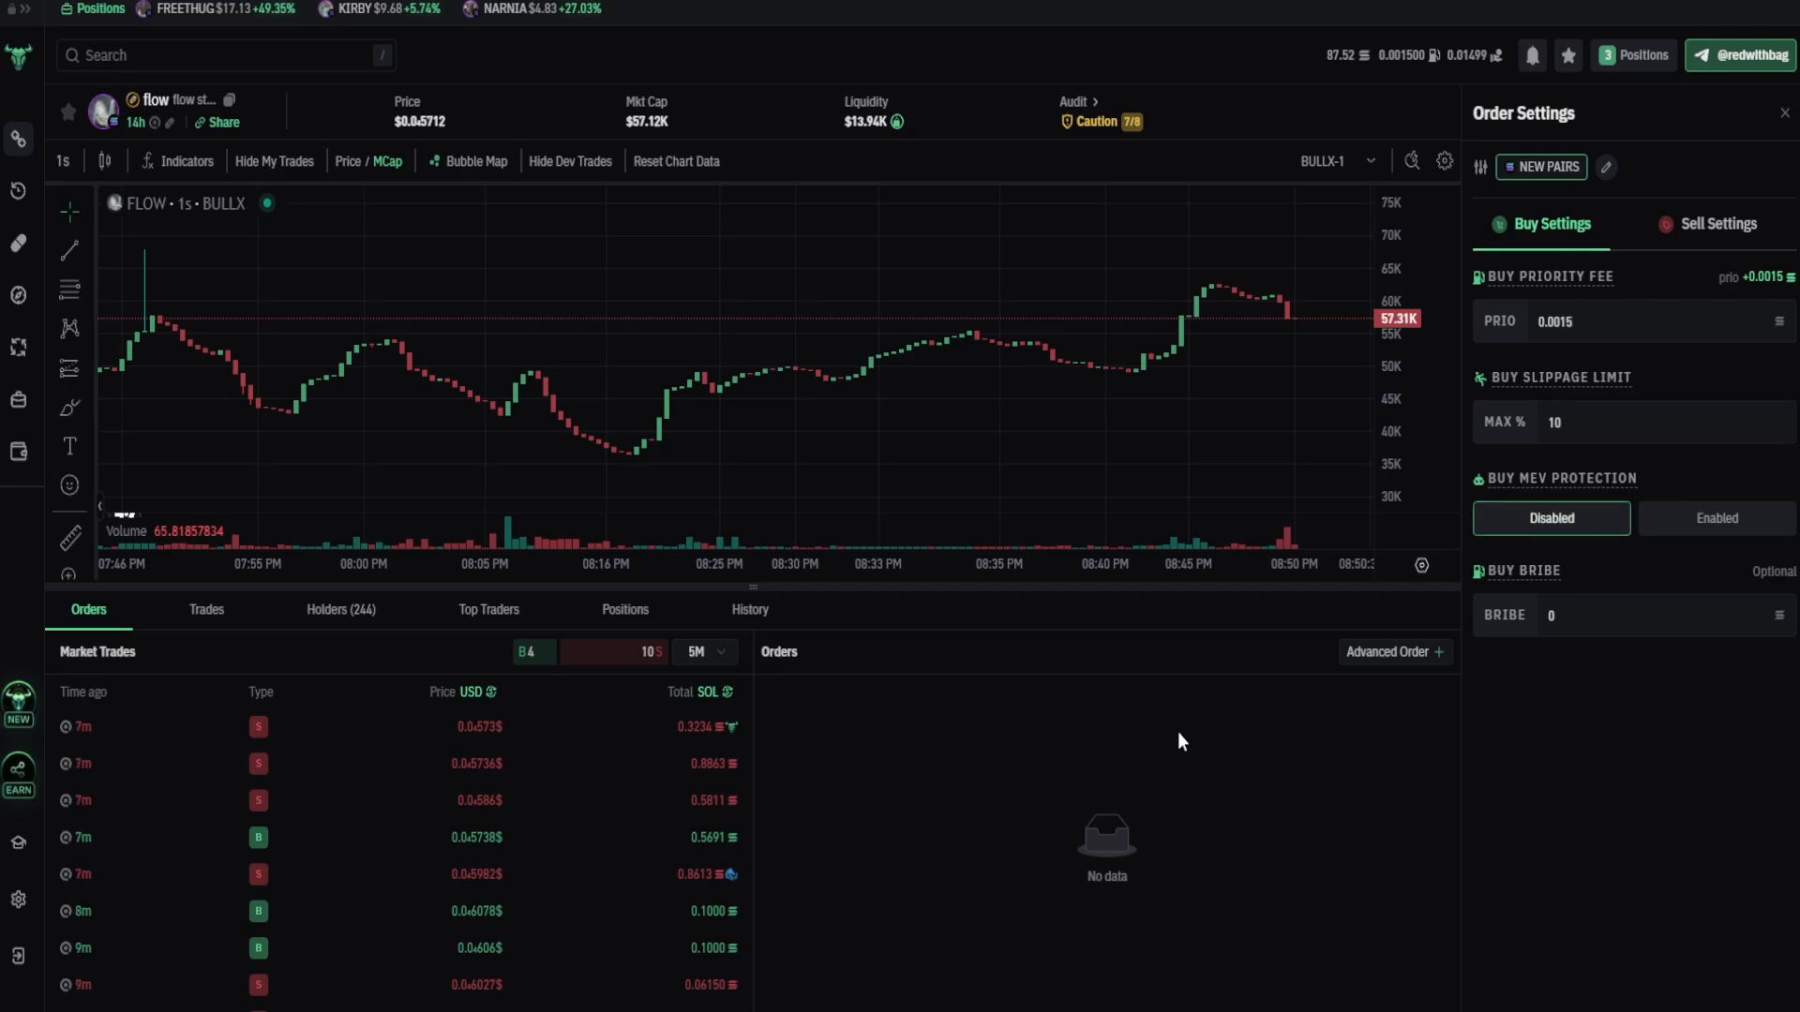
mouse_move(1232, 716)
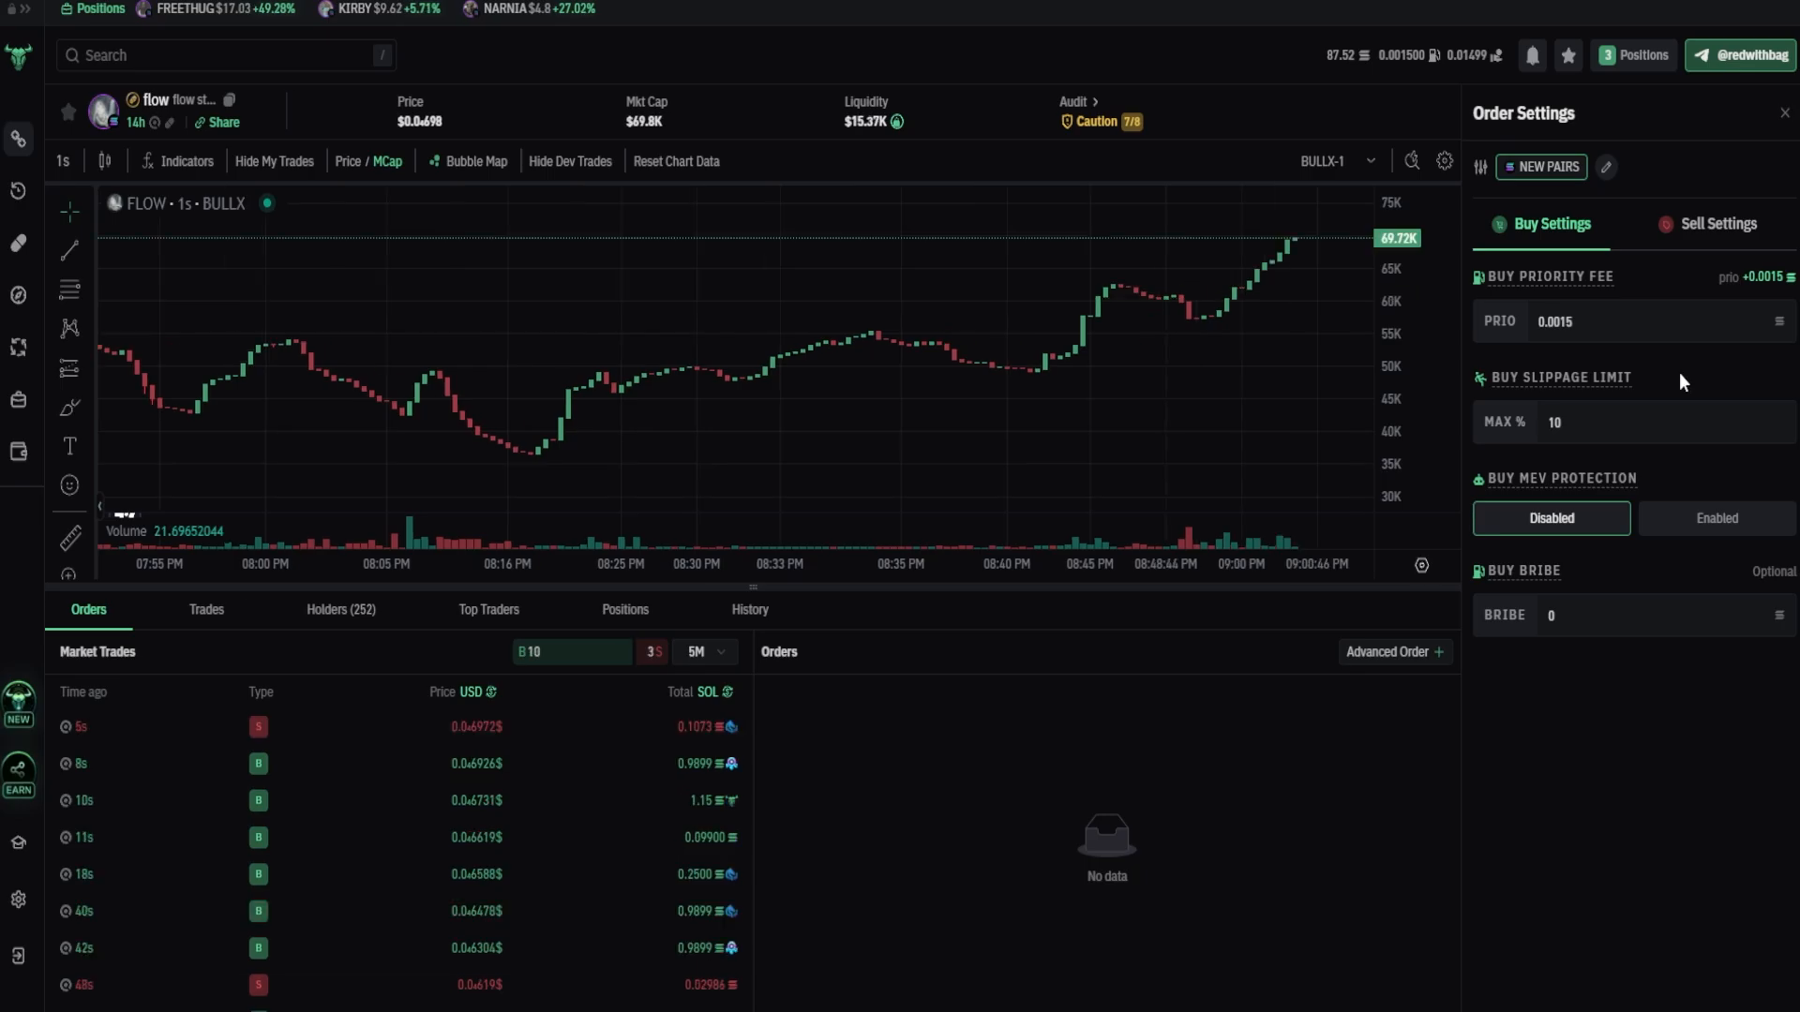
click(1783, 112)
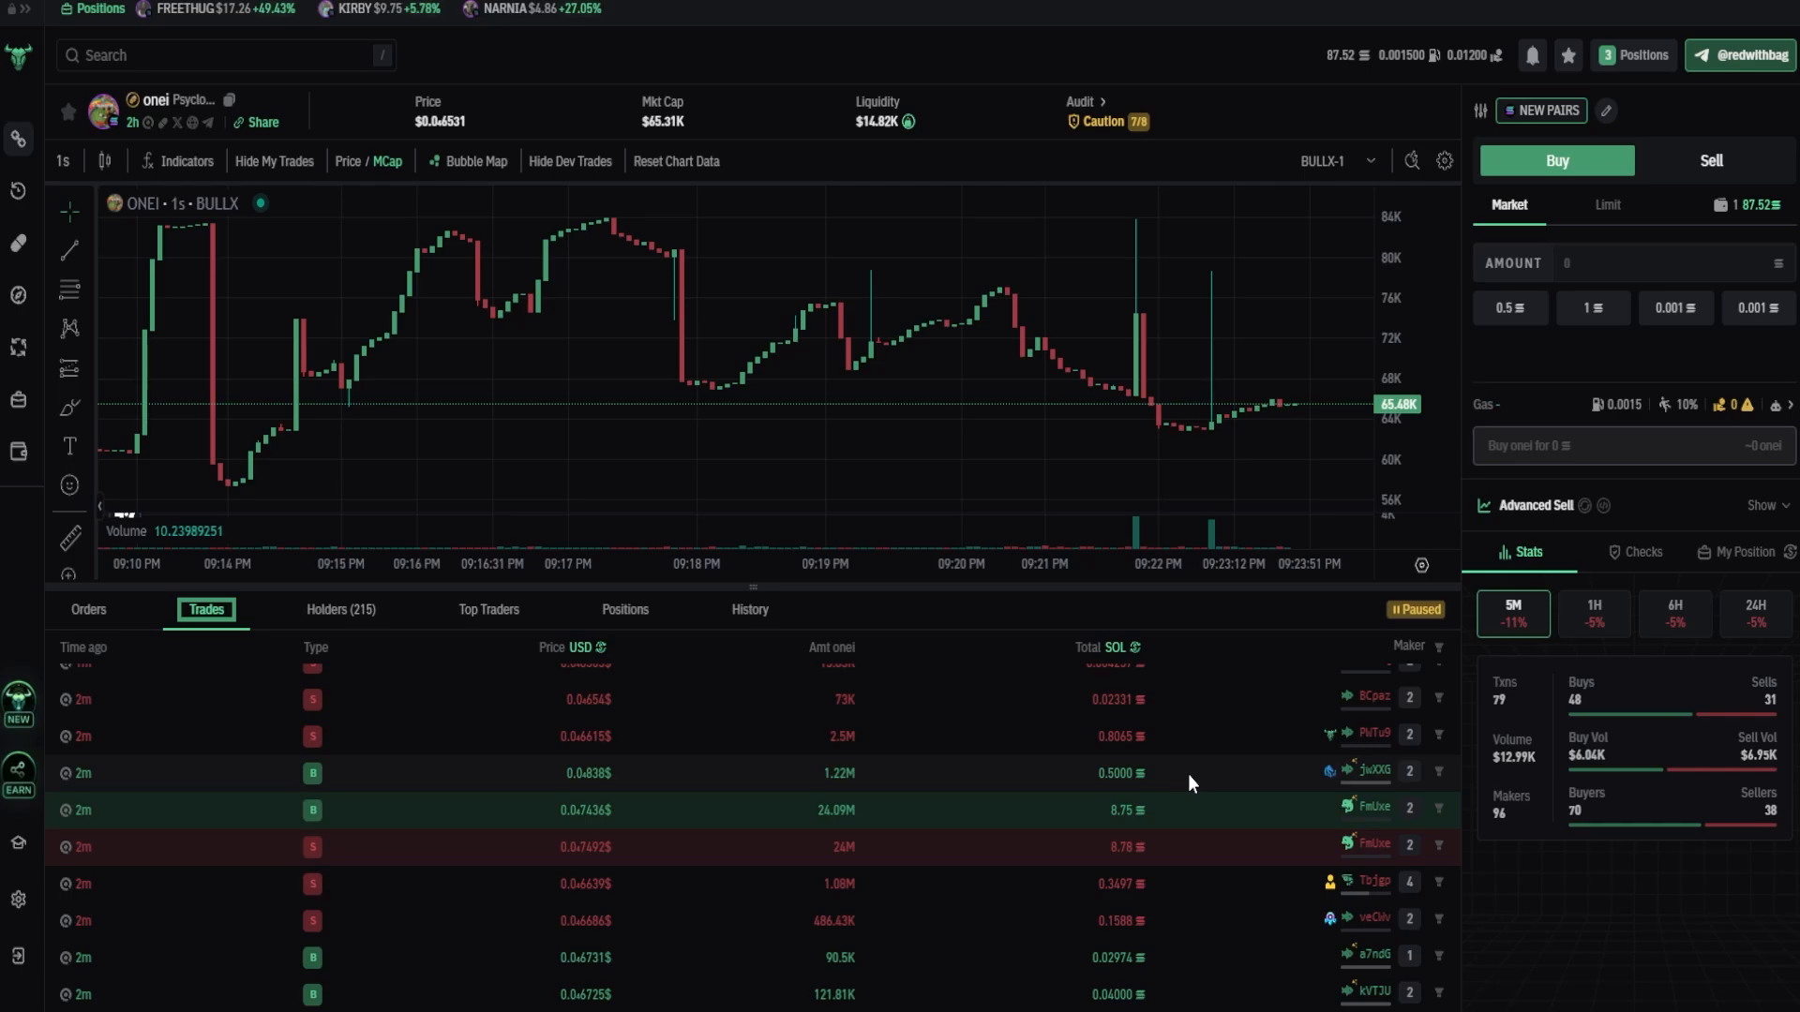
mouse_move(1205, 780)
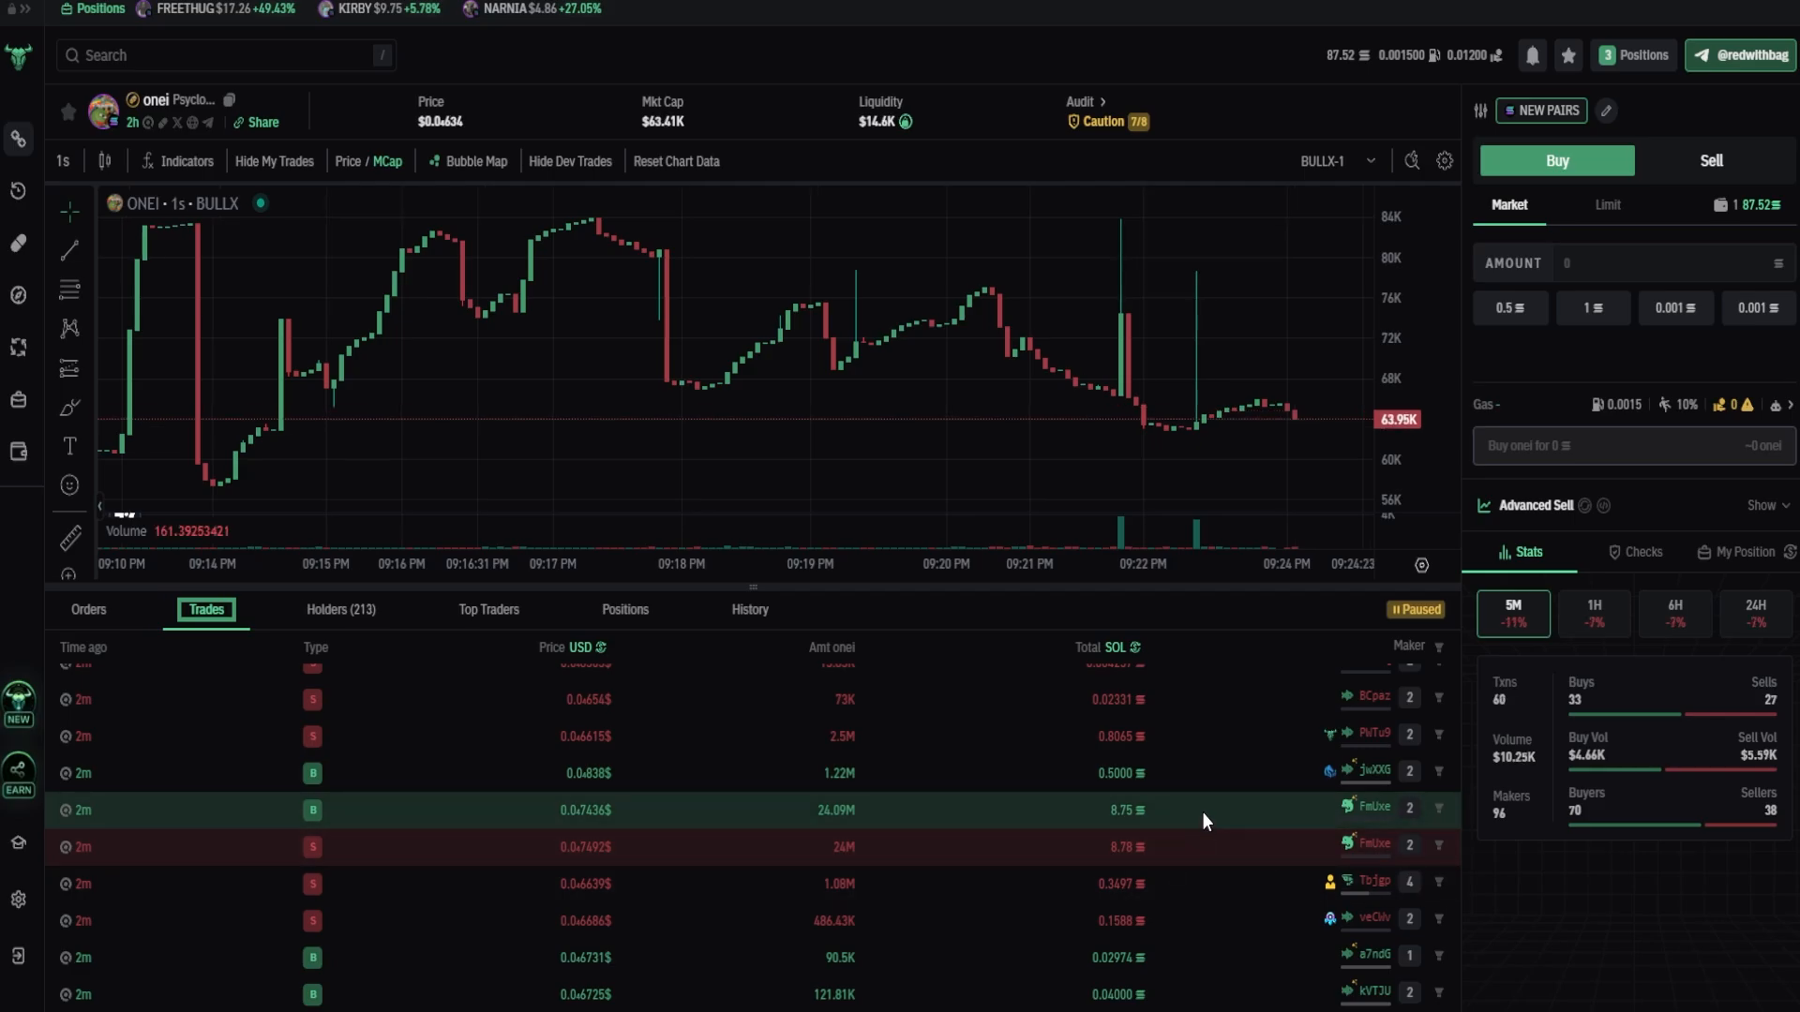
mouse_move(1194, 784)
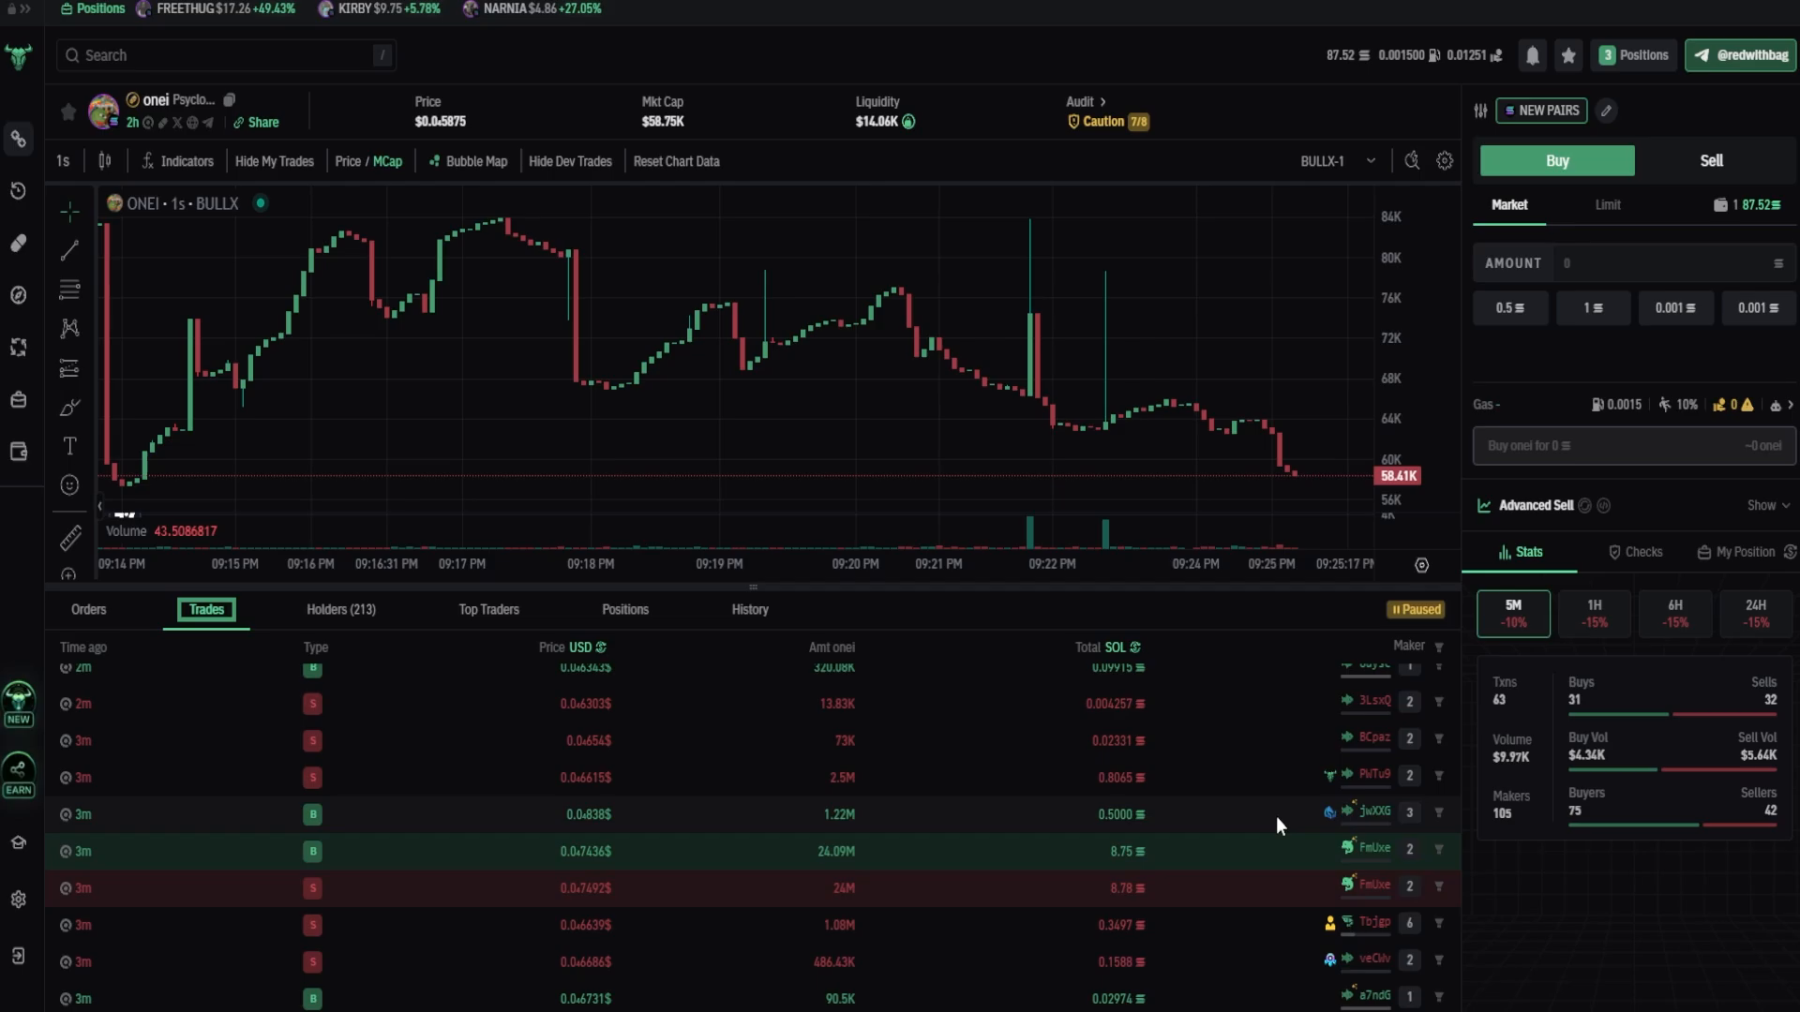
mouse_move(1011, 223)
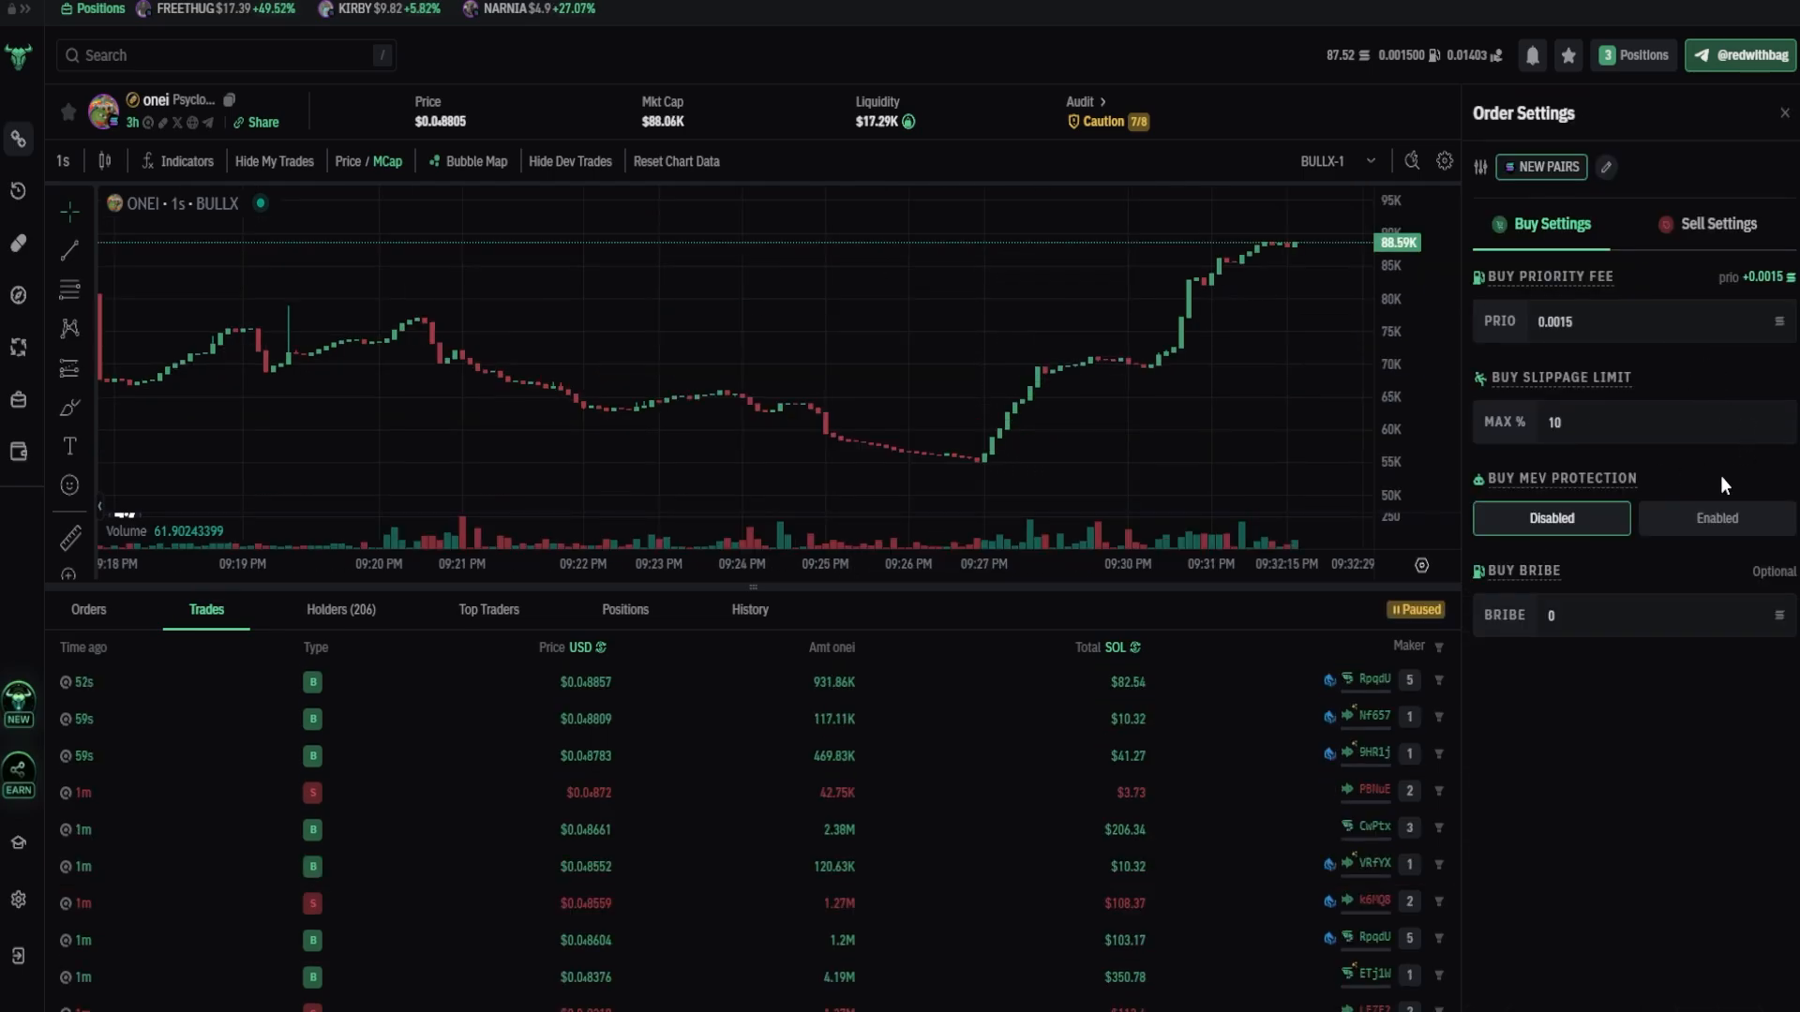
mouse_move(1672, 463)
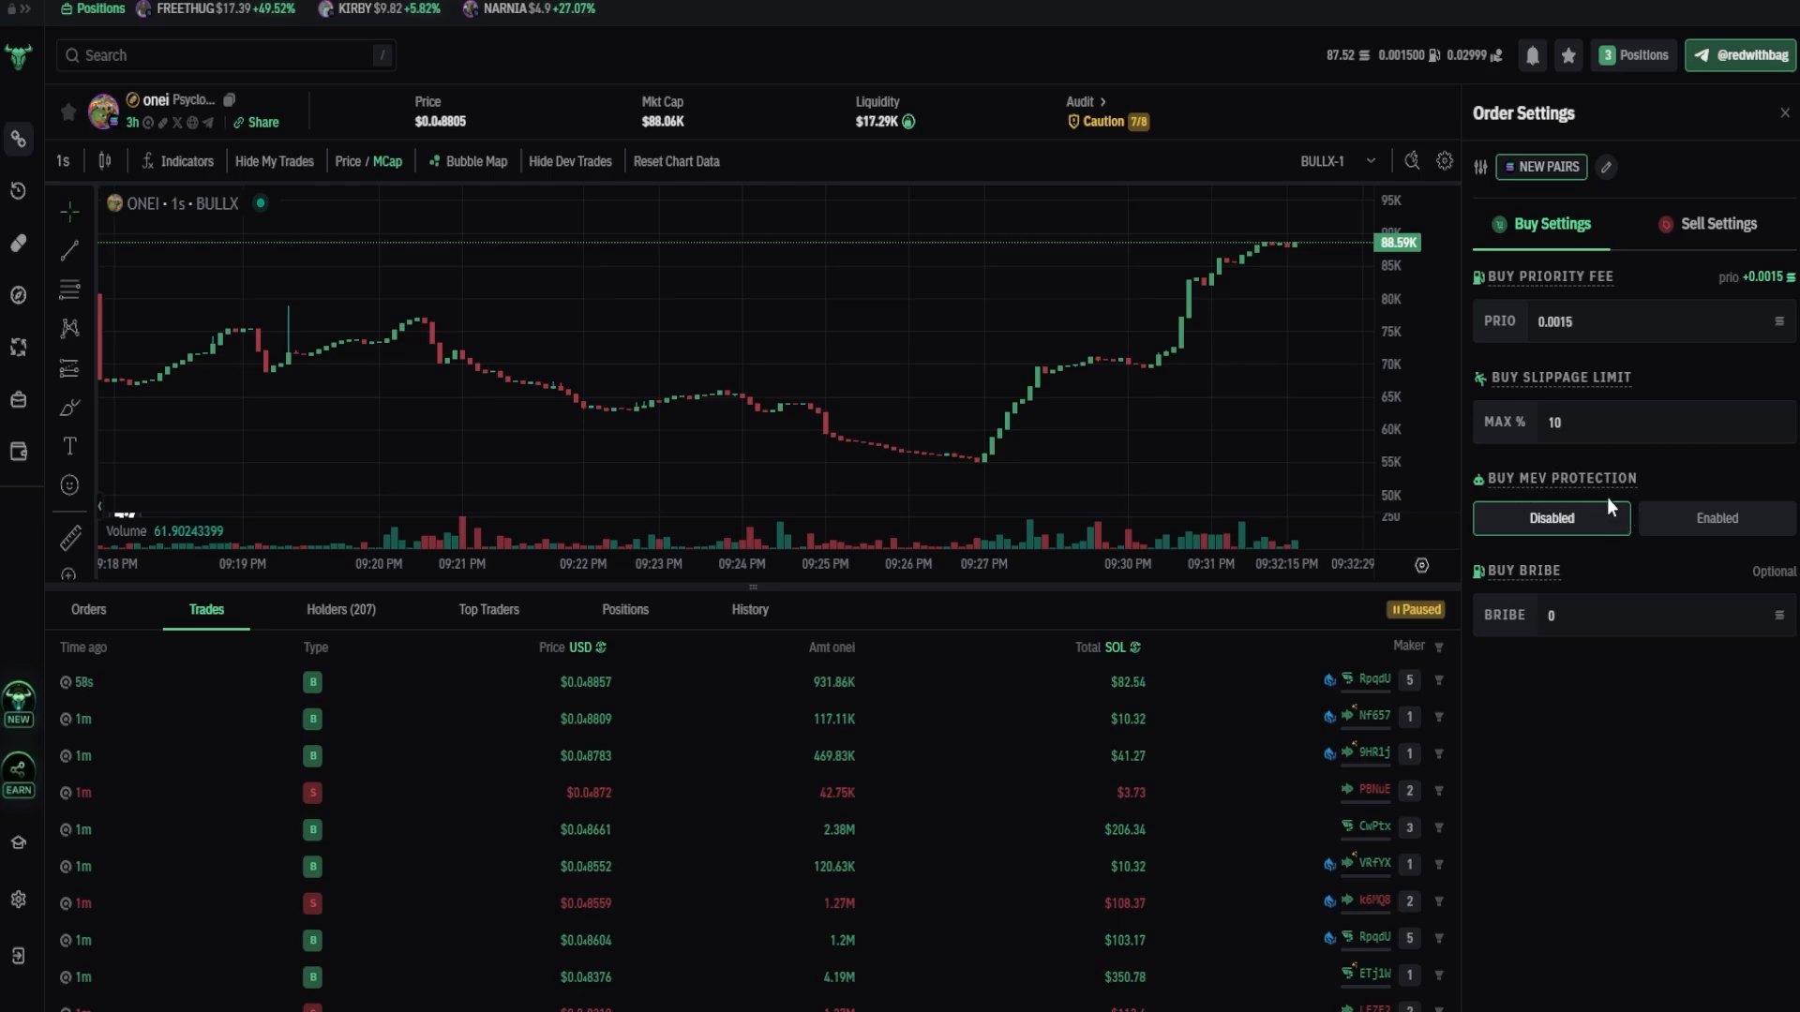
mouse_move(1663, 474)
text(5)
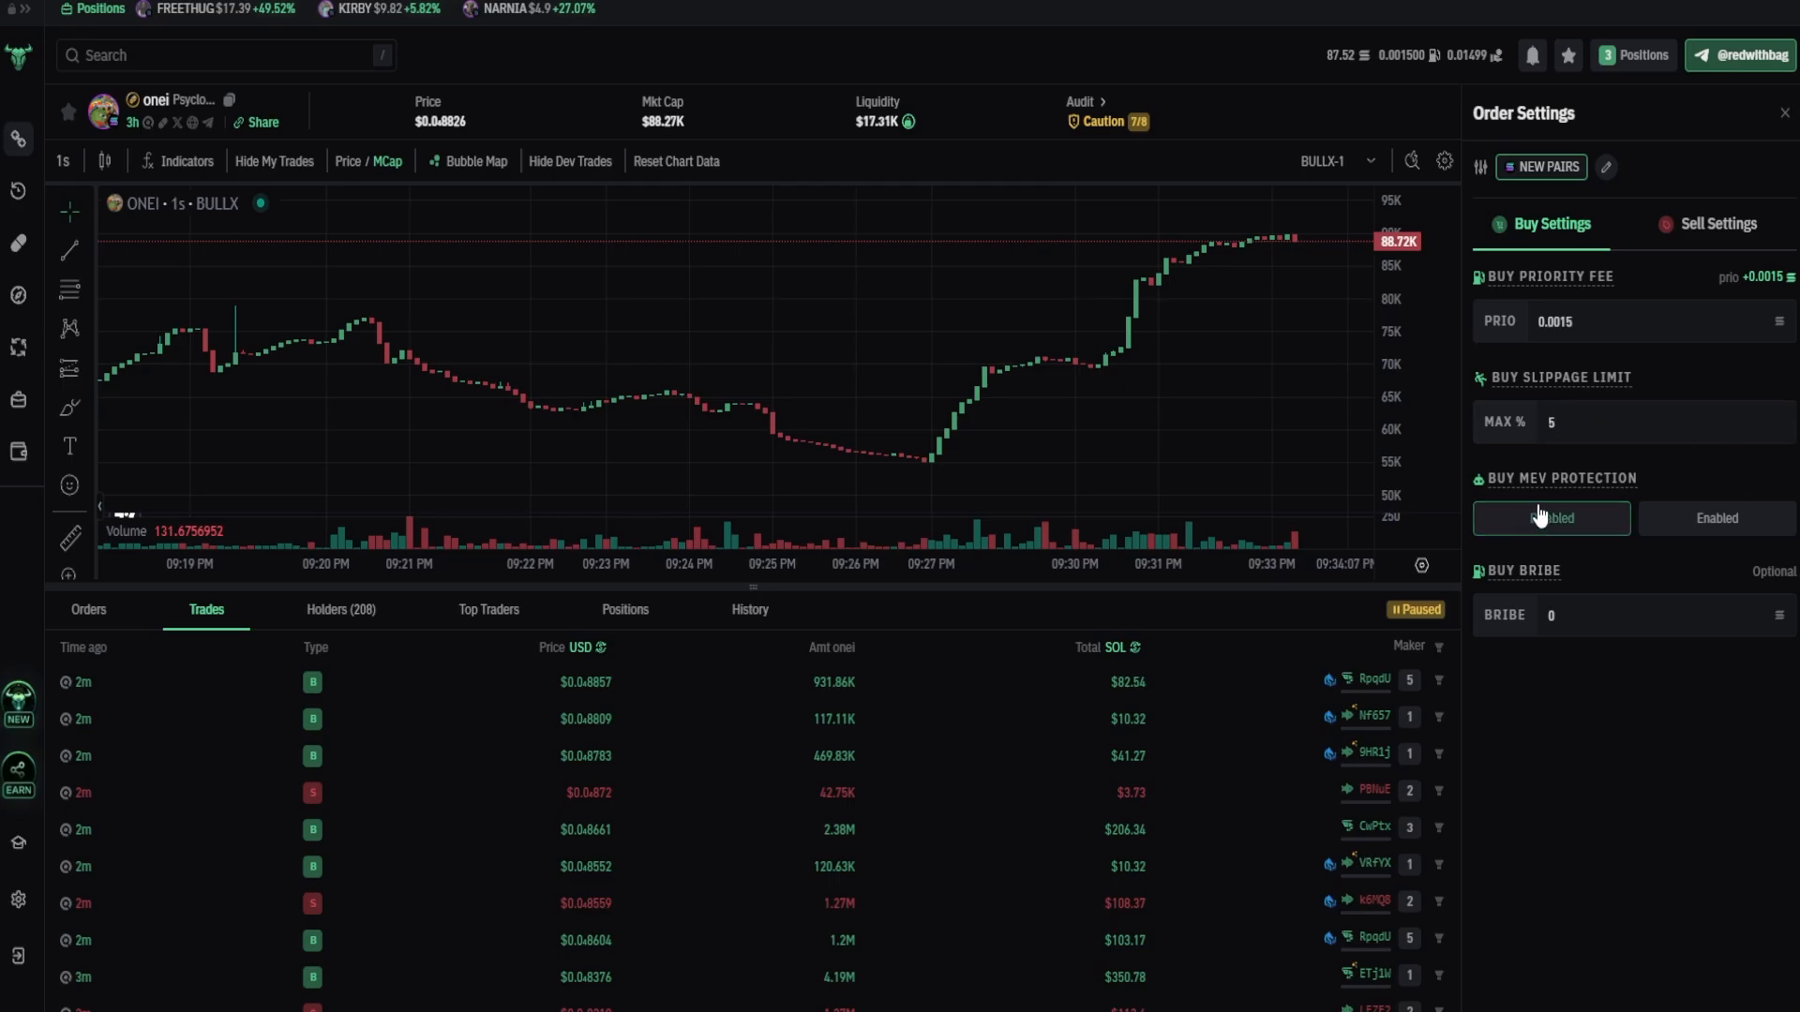
Step: Keep buy MEV protection disabled alongside 5% slippage and a 0.005 bribe for ONEI
click(1550, 518)
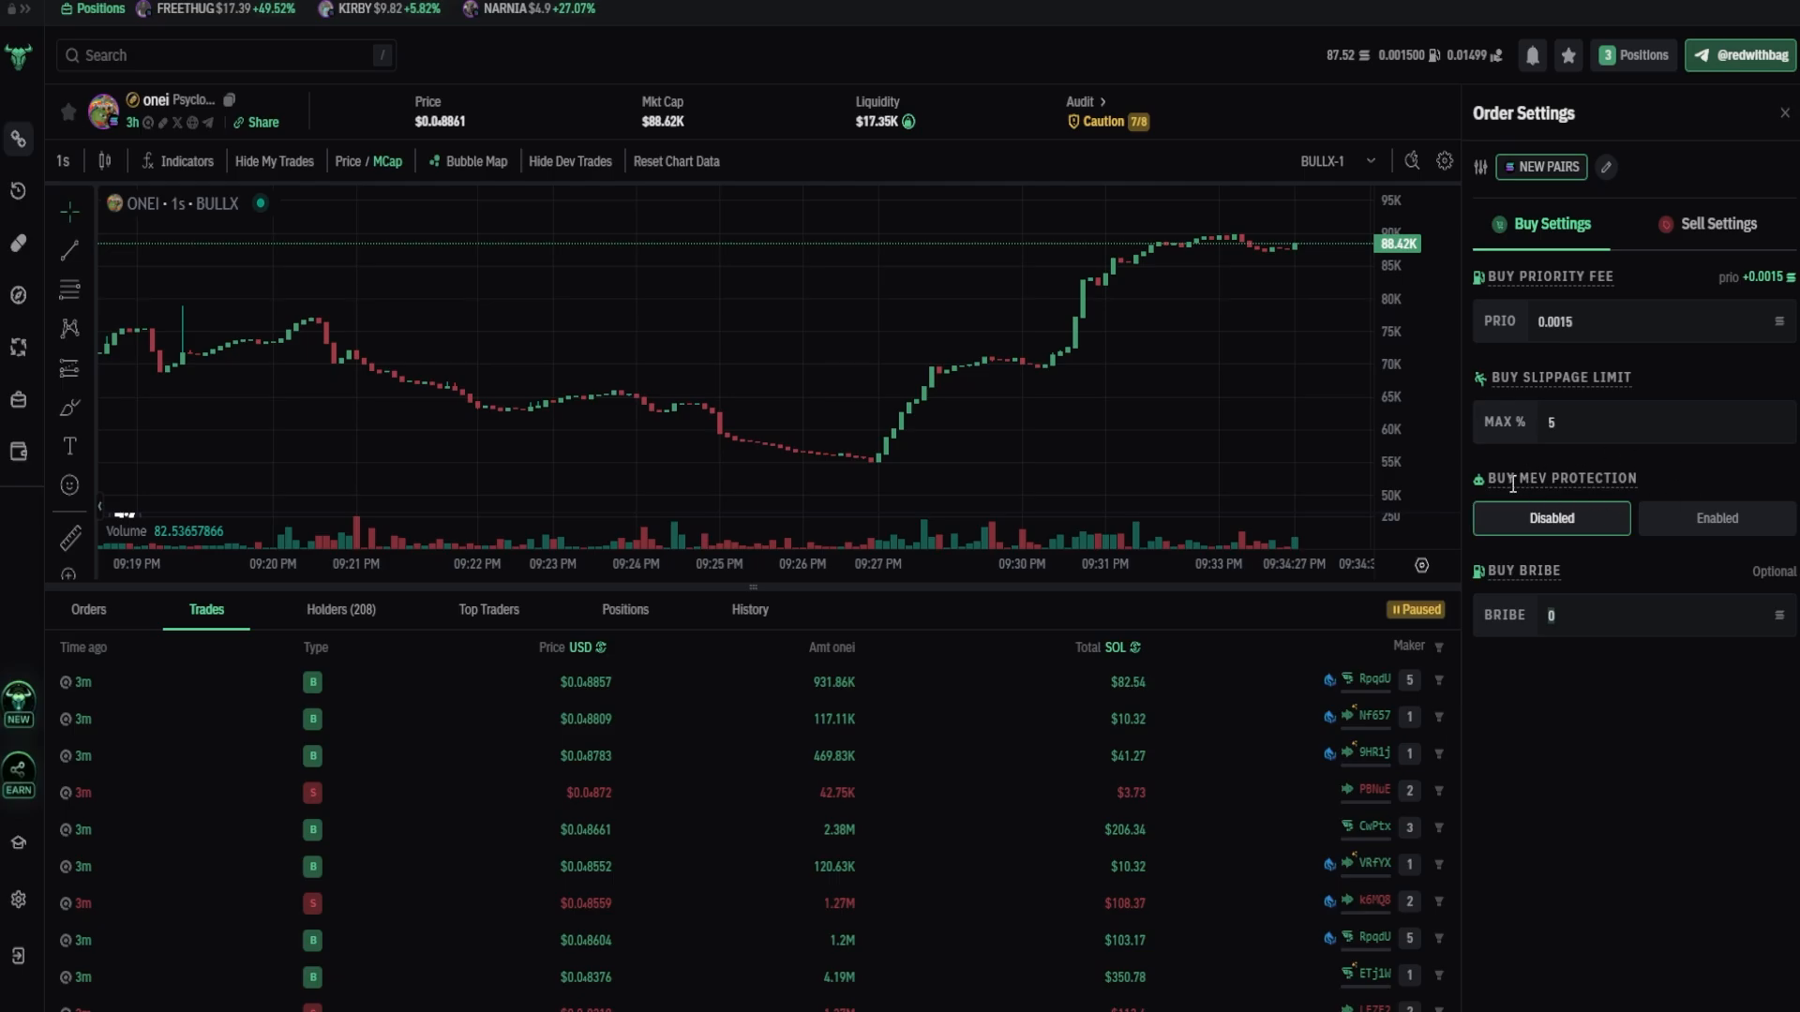
mouse_move(1625, 701)
text(.005)
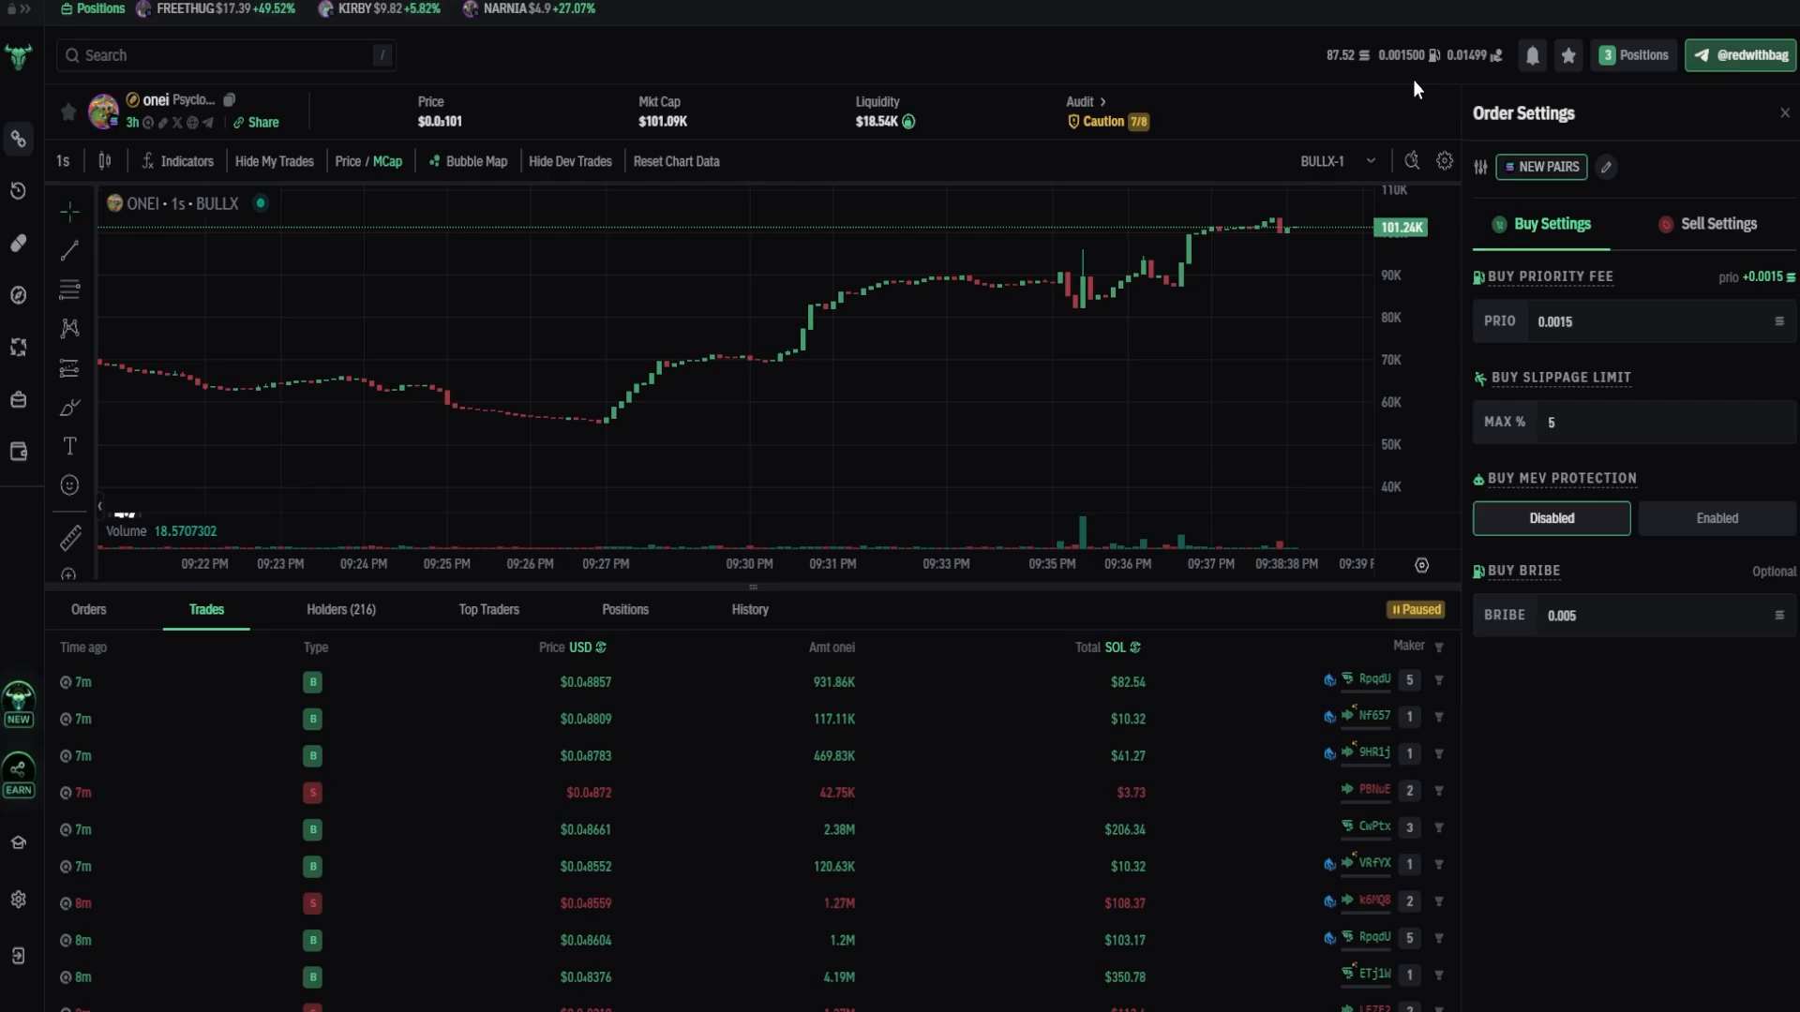
mouse_move(1455, 92)
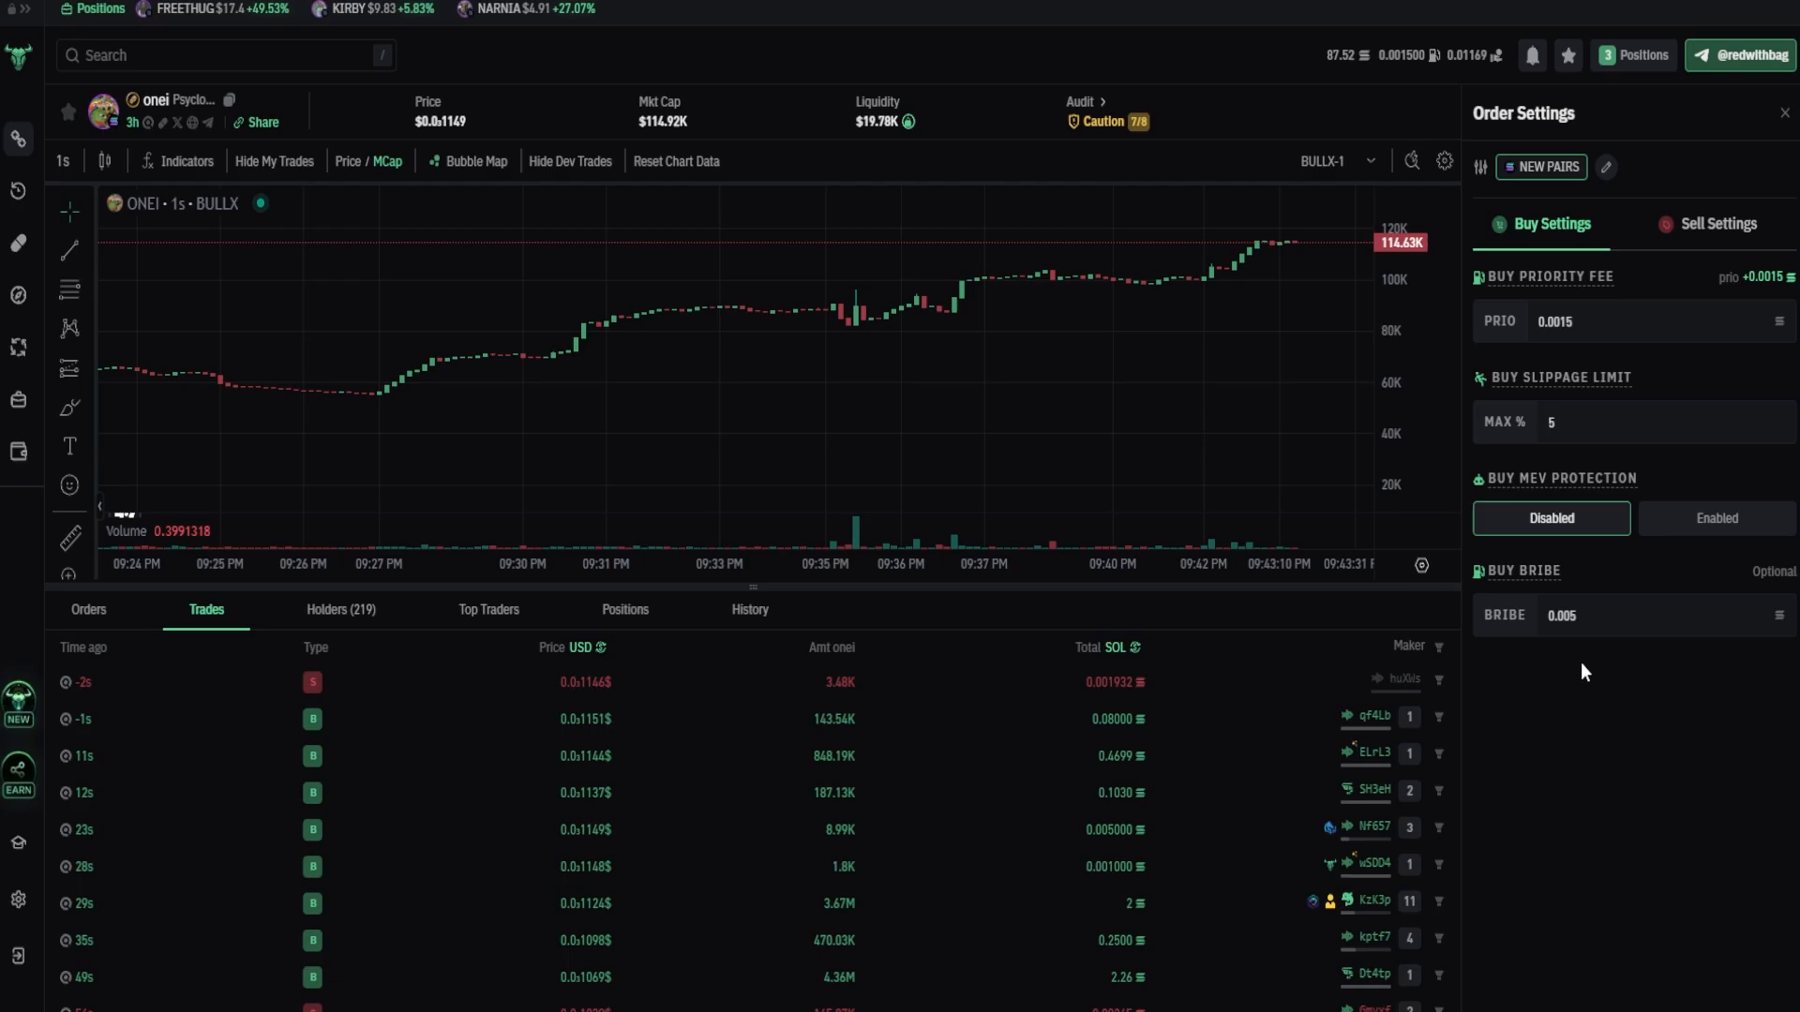
click(1715, 223)
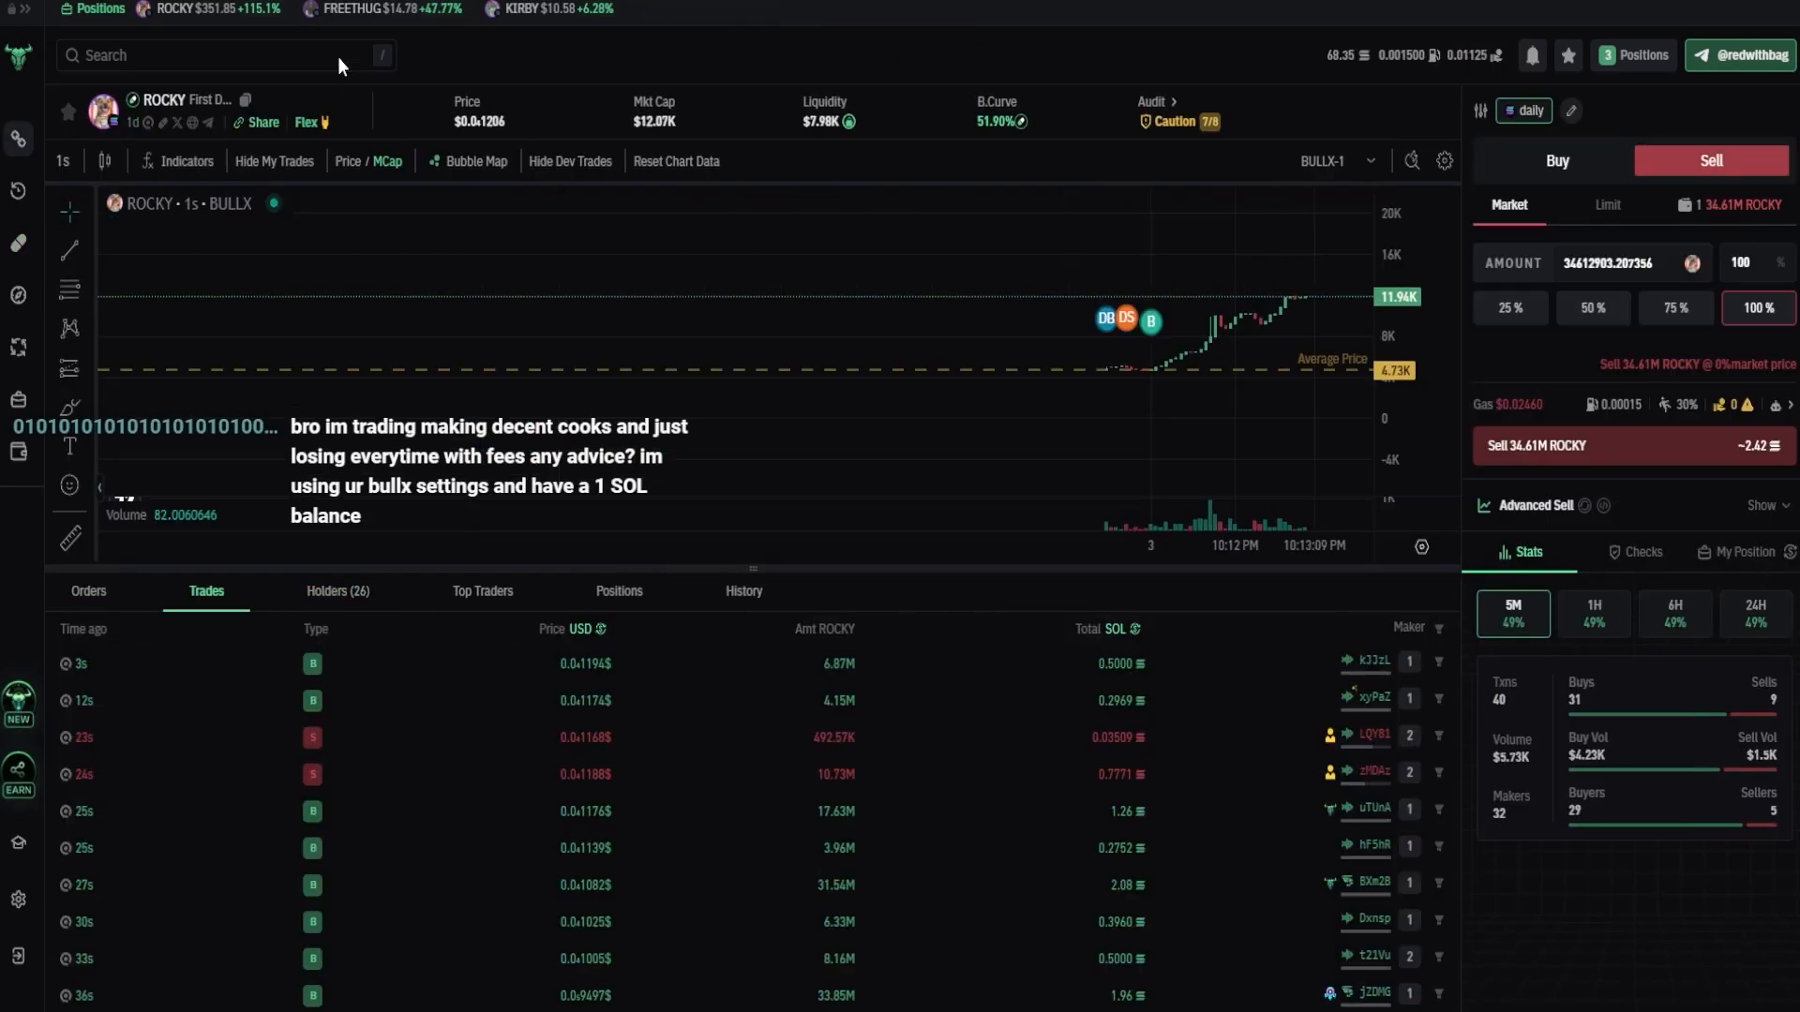
Step: Show ROCKY's Holders list with its top-10 concentration chart
click(338, 590)
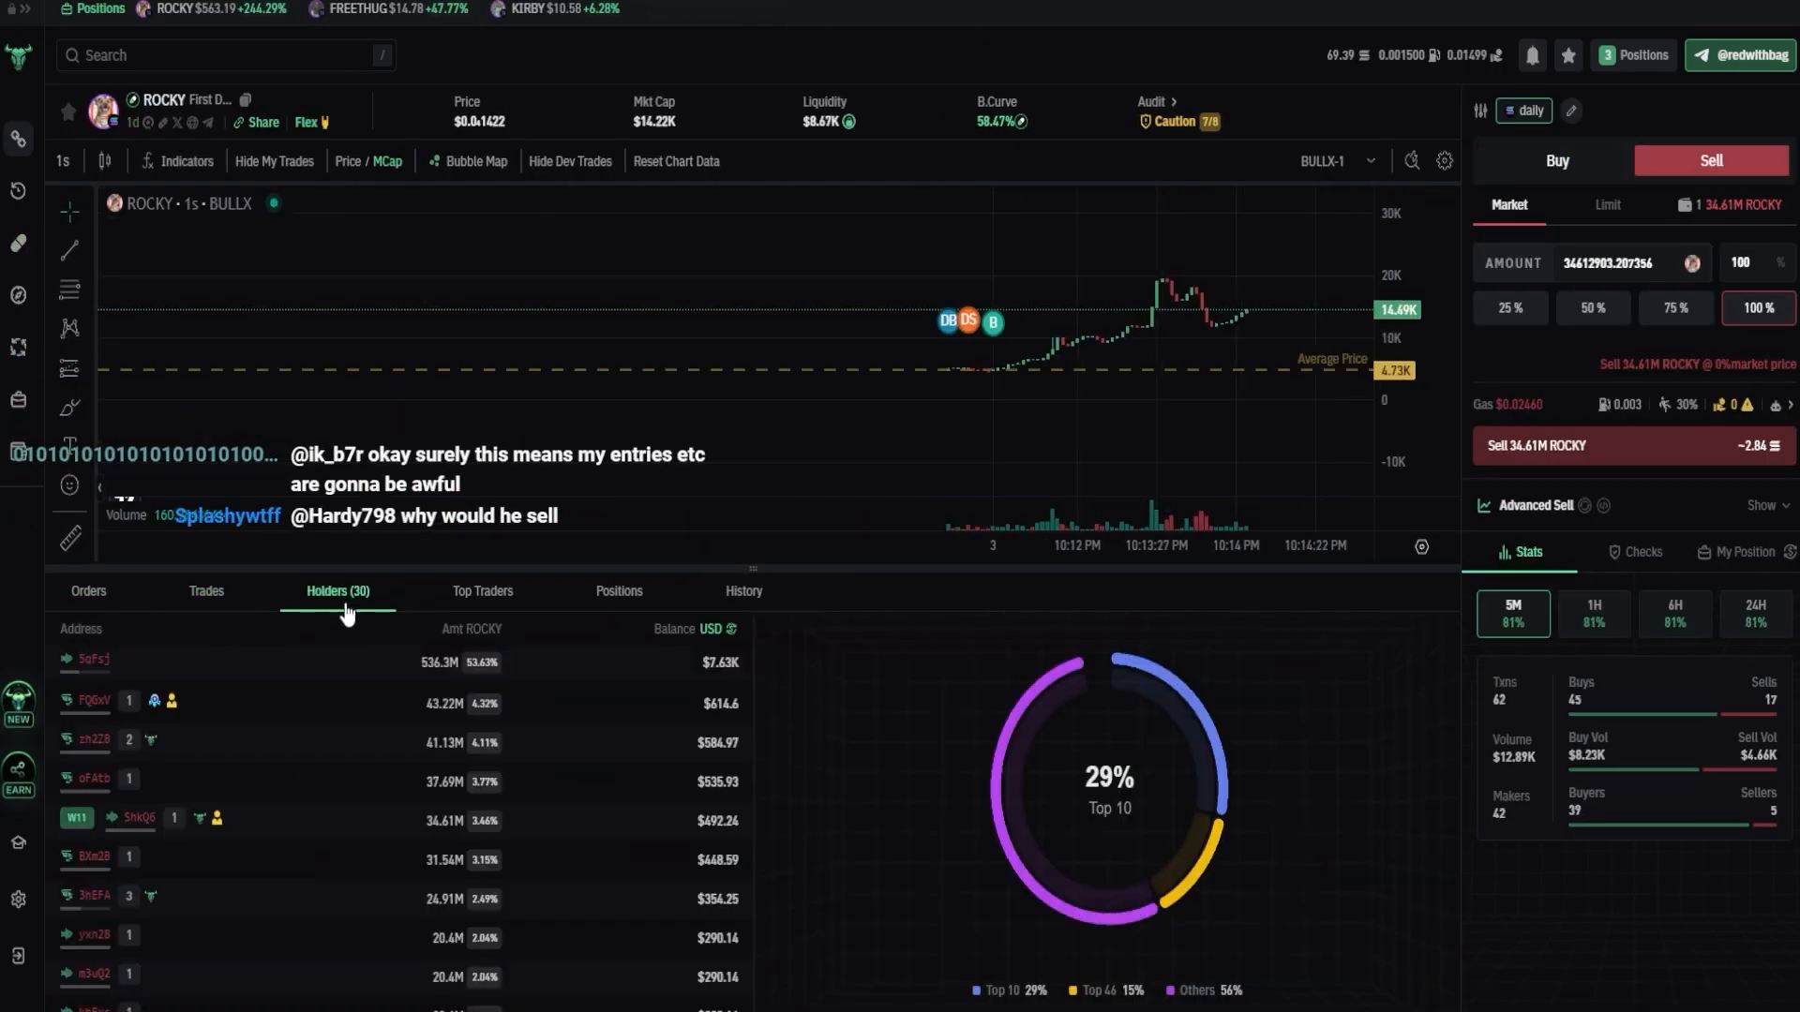